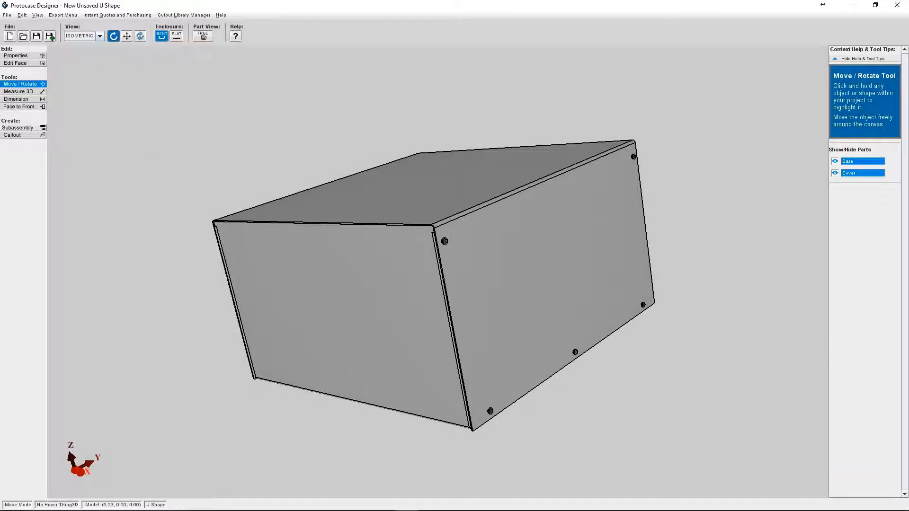
mouse_move(437, 265)
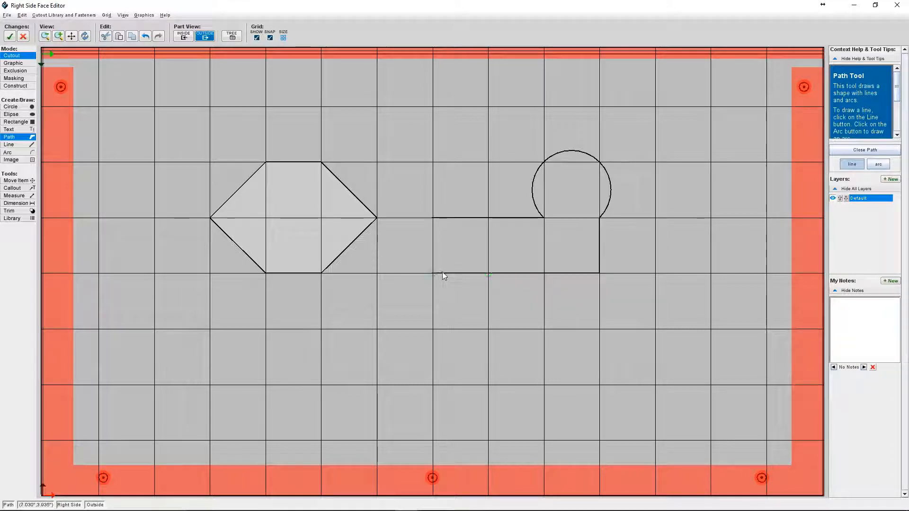
Open the right side face in the face editor and turn on its grid
left_click(11, 219)
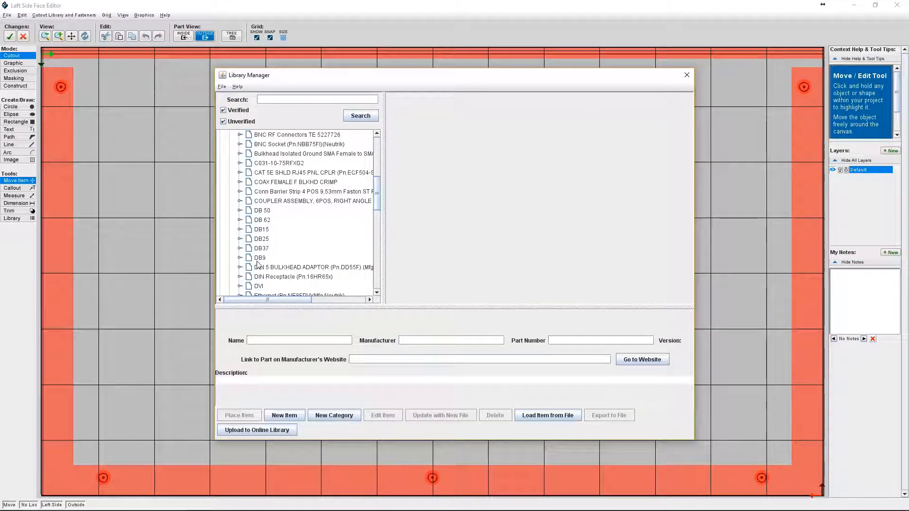
left_click(259, 257)
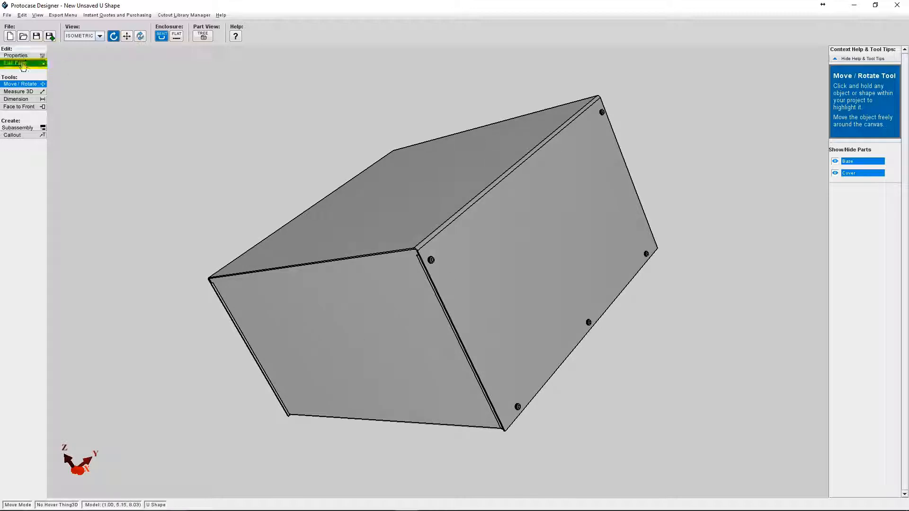
left_click(17, 64)
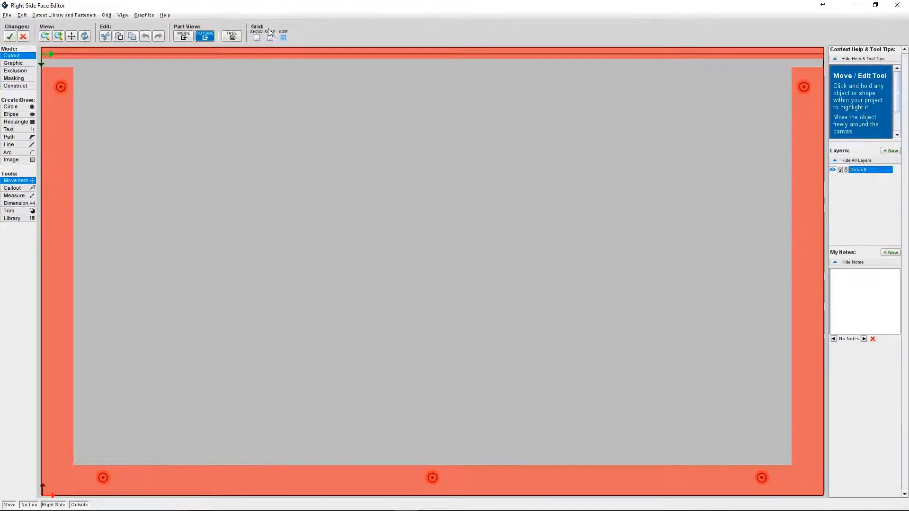
left_click(256, 38)
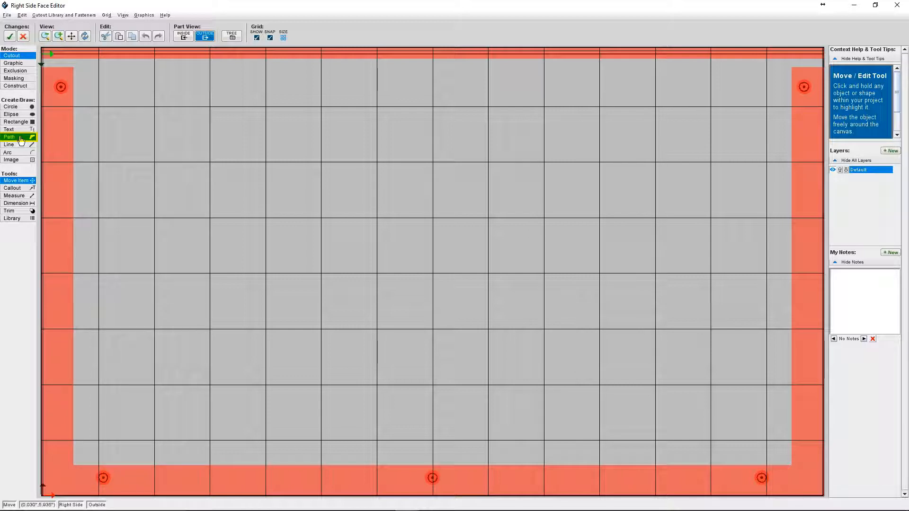
mouse_move(17, 139)
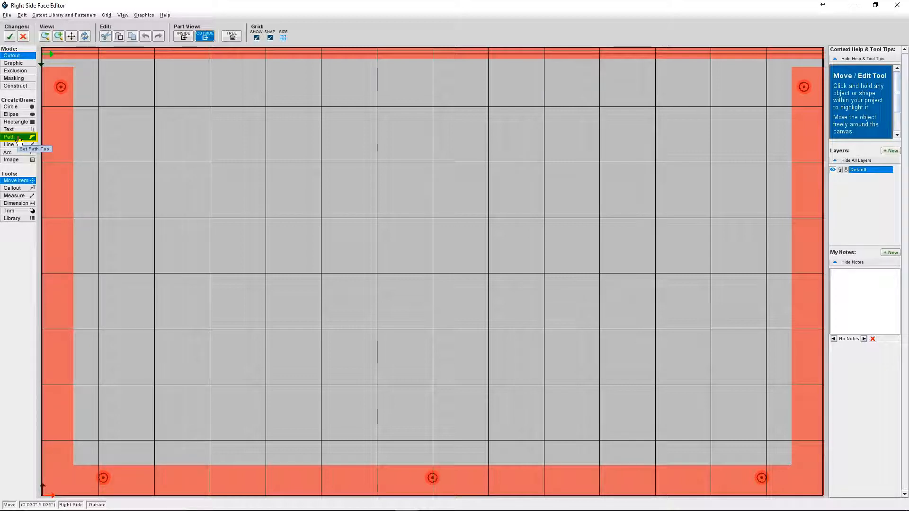
Draw a closed hexagon with the Path tool snapped to grid points, then deselect it
left_click(9, 137)
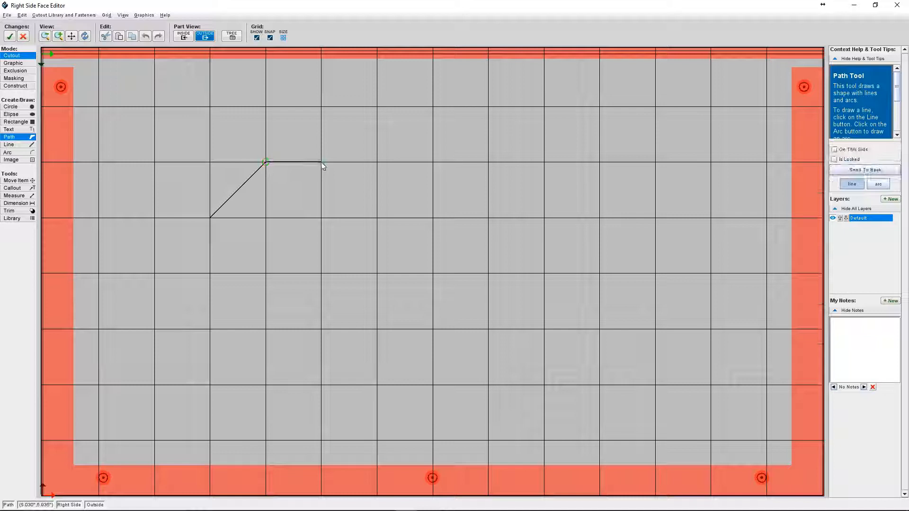
left_click(376, 218)
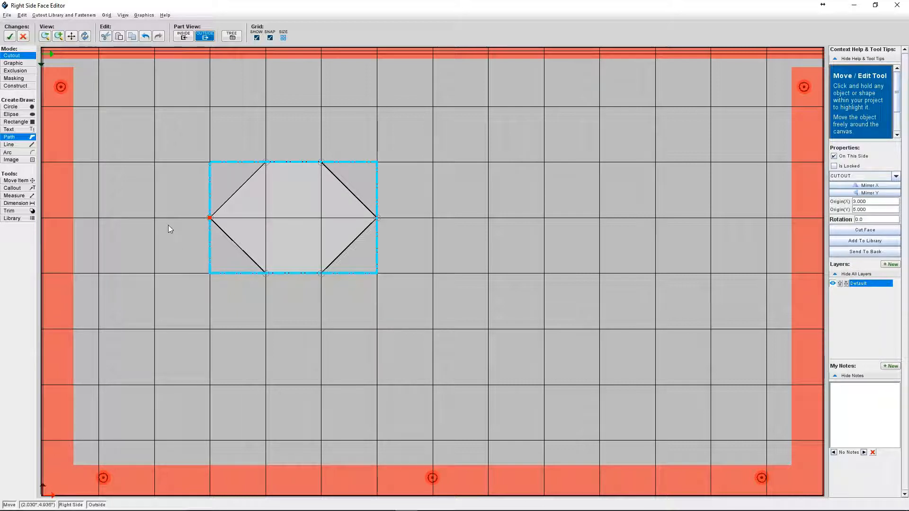
left_click(169, 228)
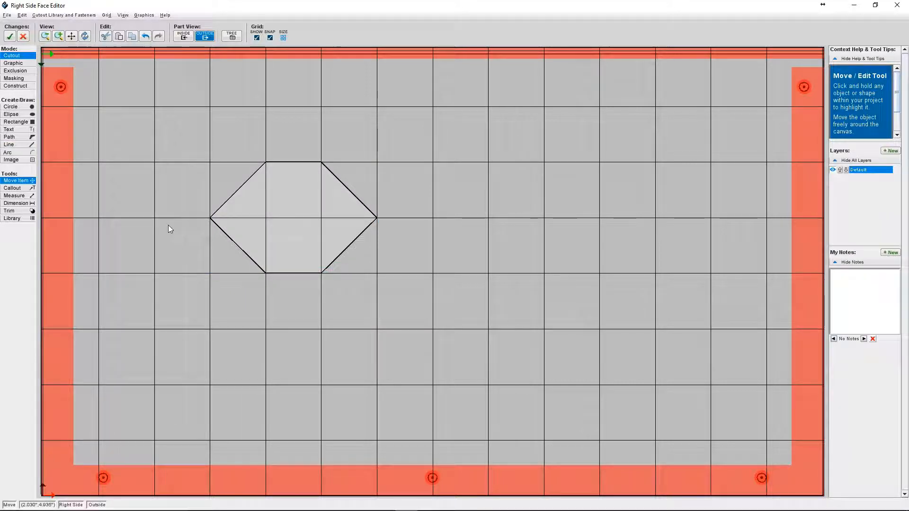
mouse_move(162, 247)
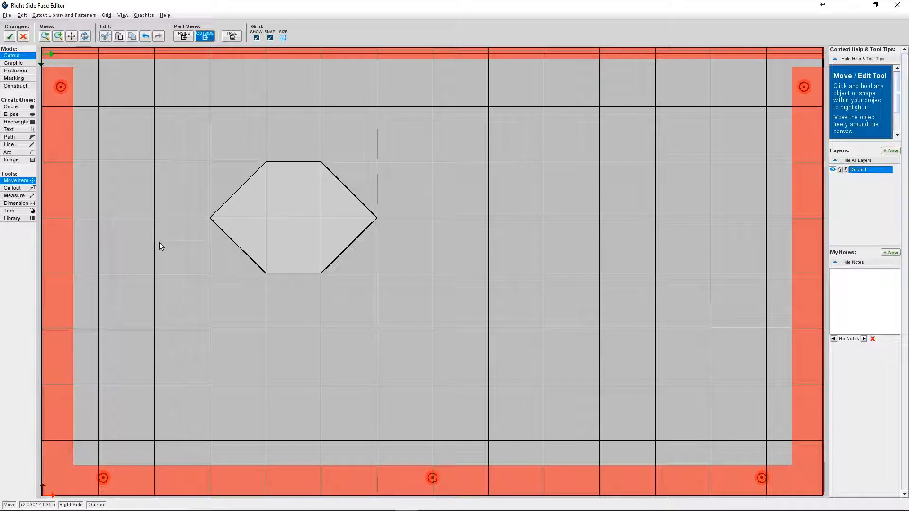
mouse_move(91, 158)
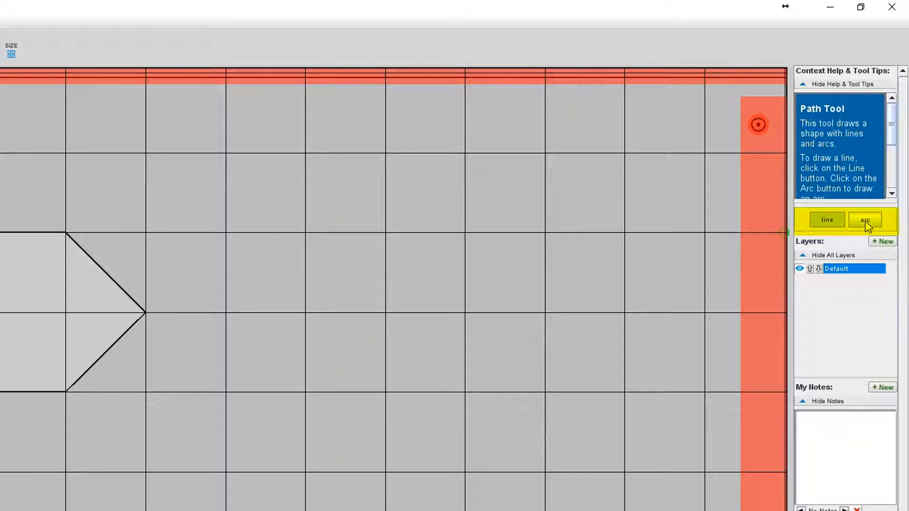
mouse_move(838, 238)
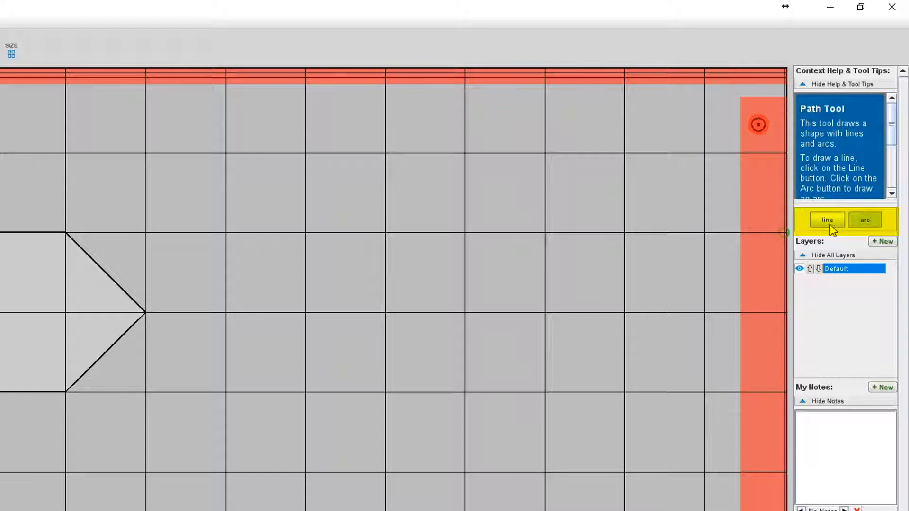
mouse_move(864, 226)
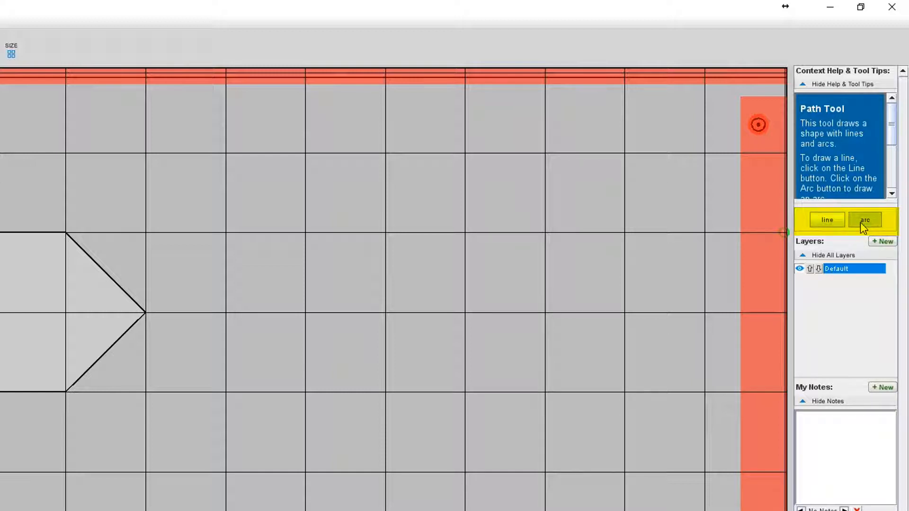
mouse_move(857, 250)
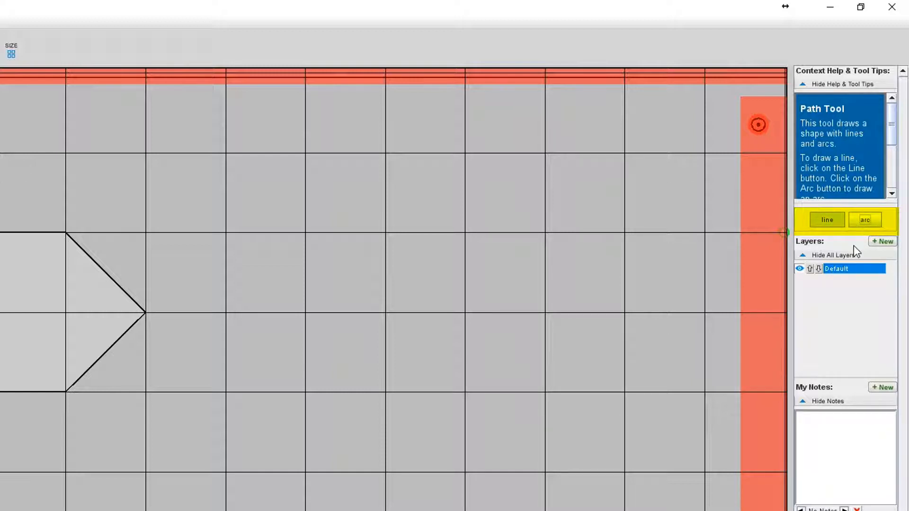
mouse_move(843, 244)
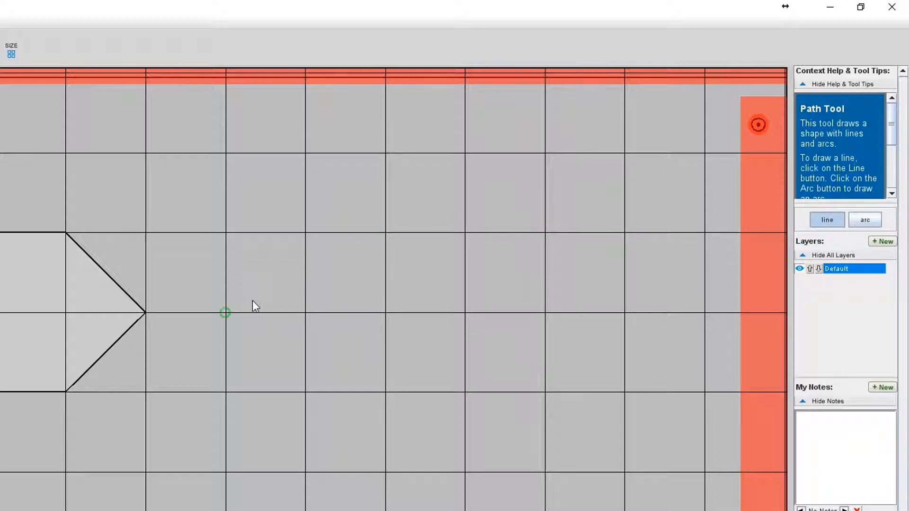
mouse_move(225, 318)
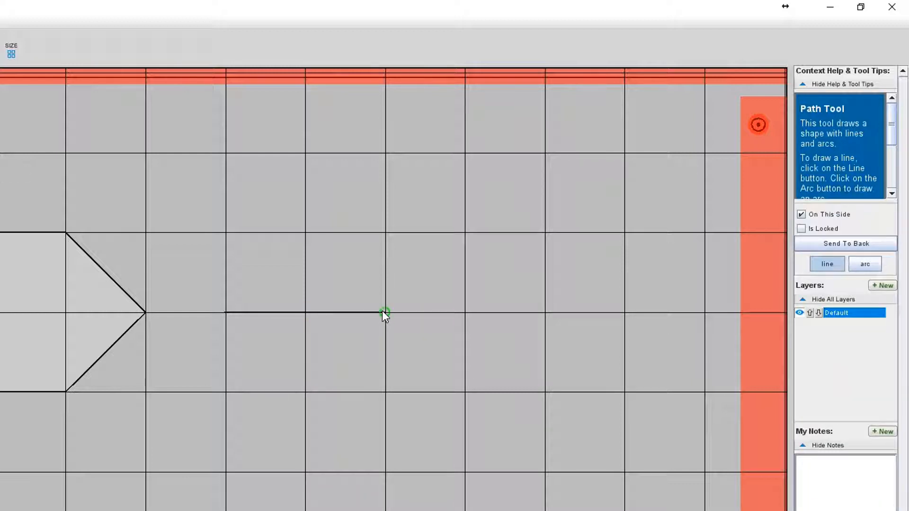
mouse_move(464, 315)
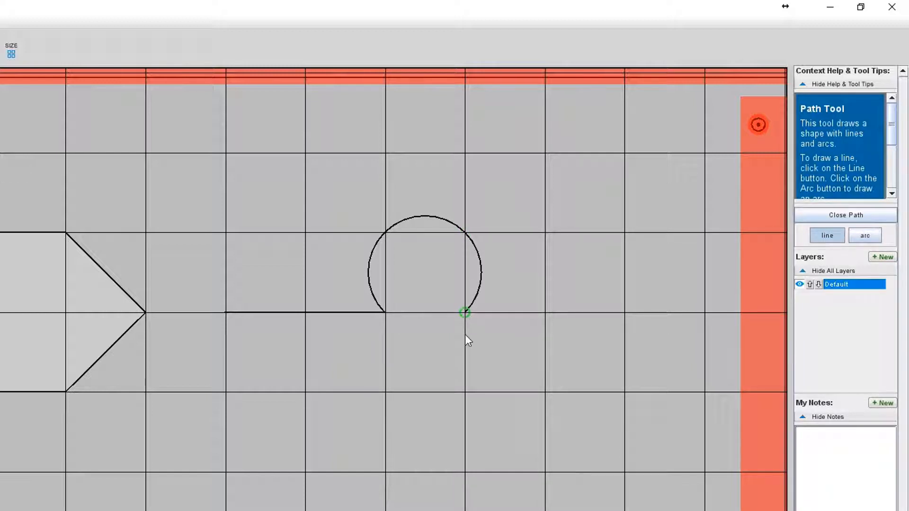
Finish the path with a vertical line segment running down from the arc
left_click(466, 392)
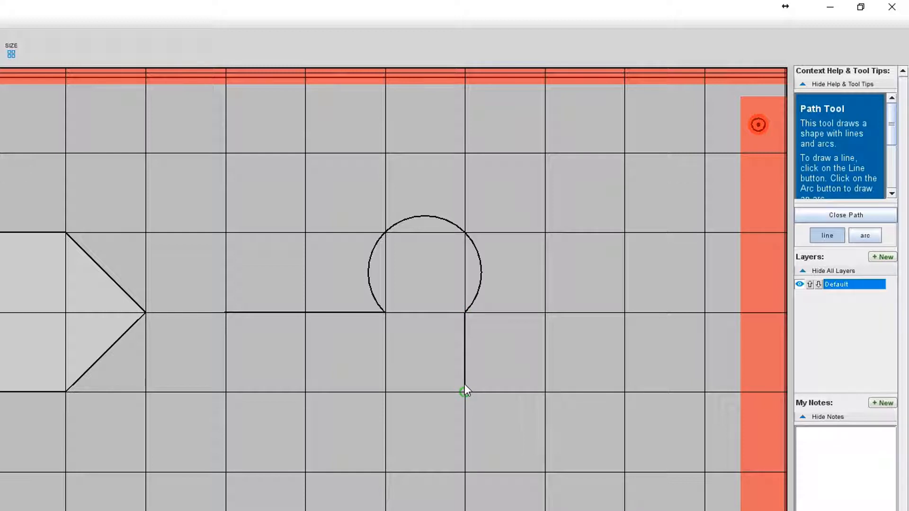
left_click(467, 391)
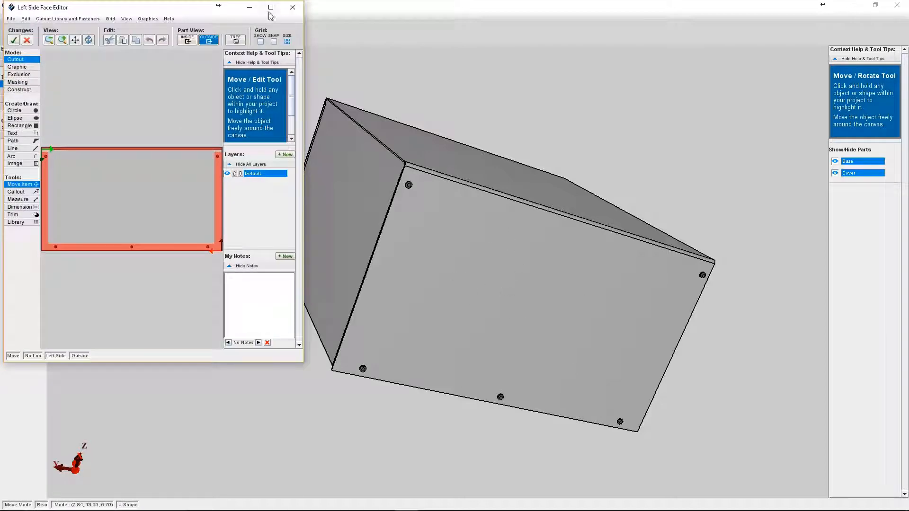
Maximize the left side face editor and bring up the Cutout Library manager
left_click(270, 6)
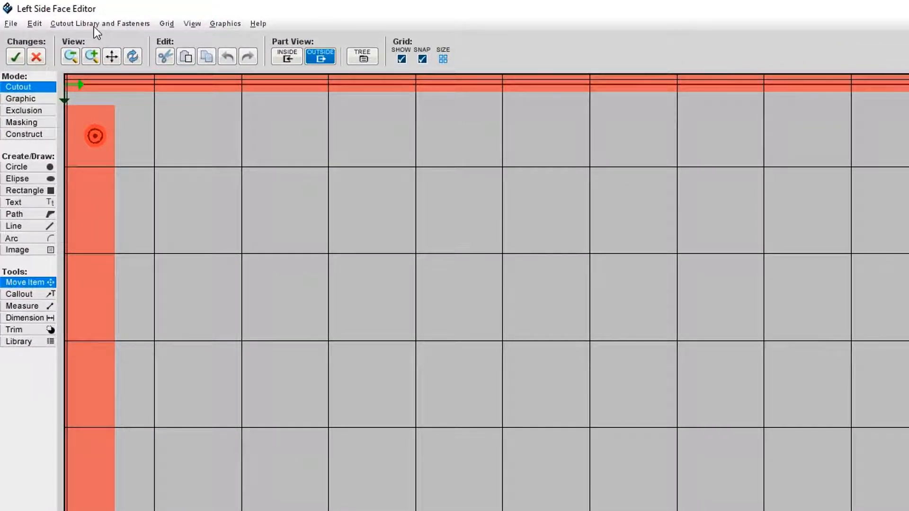
left_click(100, 23)
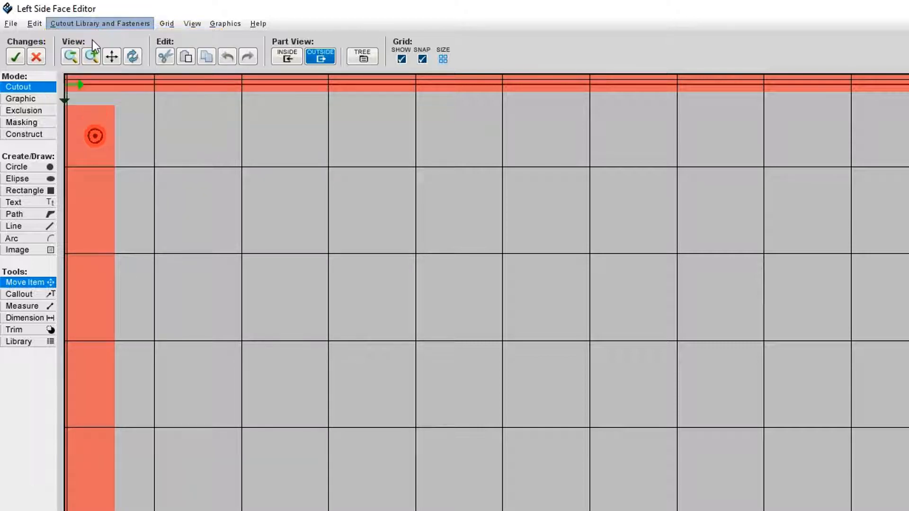
left_click(19, 342)
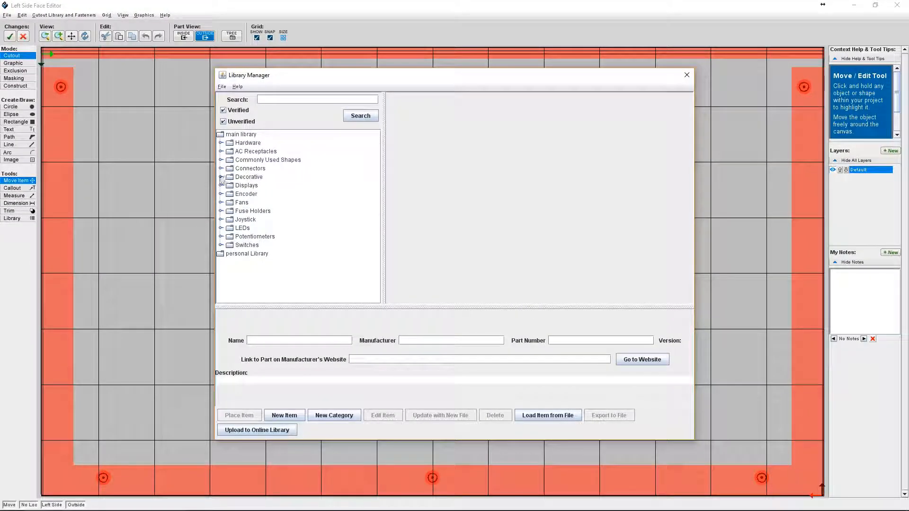
Choose the DB9 connector from the Connectors category and begin placing it
left_click(220, 169)
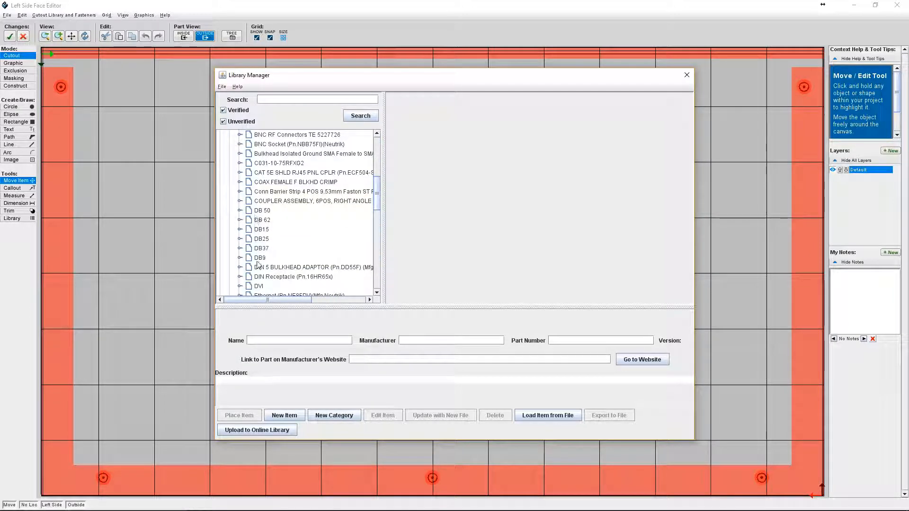
left_click(259, 257)
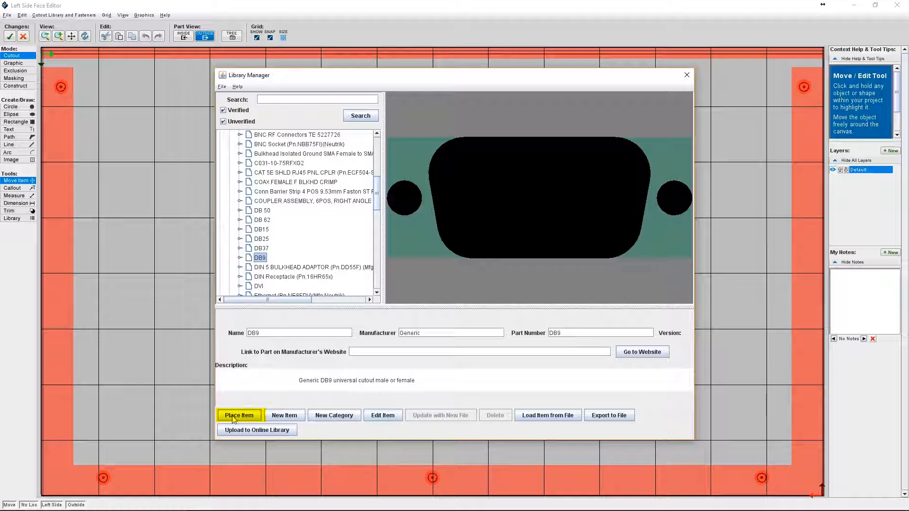
left_click(239, 415)
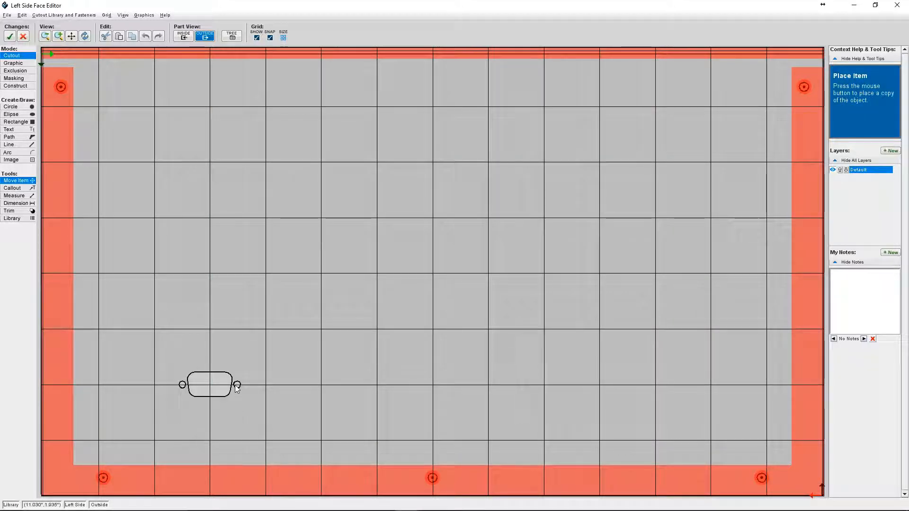
Drop the DB9 cutout near the lower left and accept the face changes
left_click(321, 385)
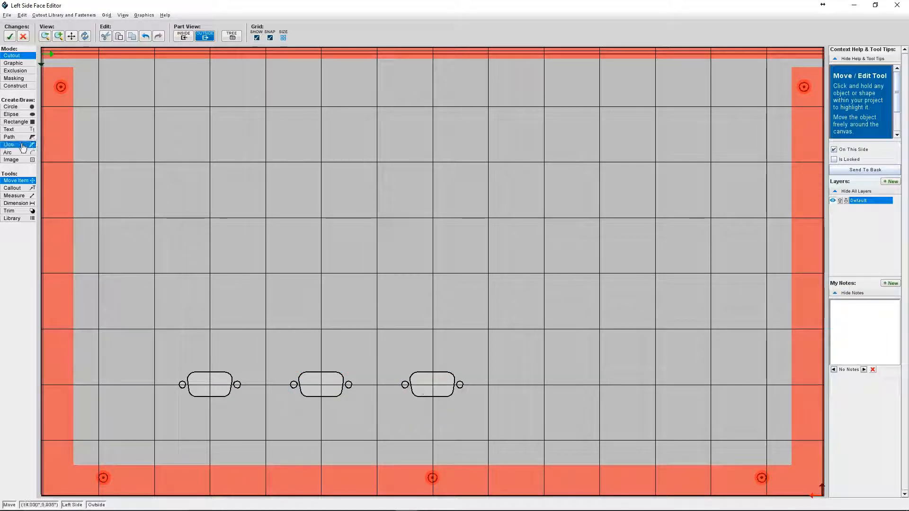
left_click(9, 36)
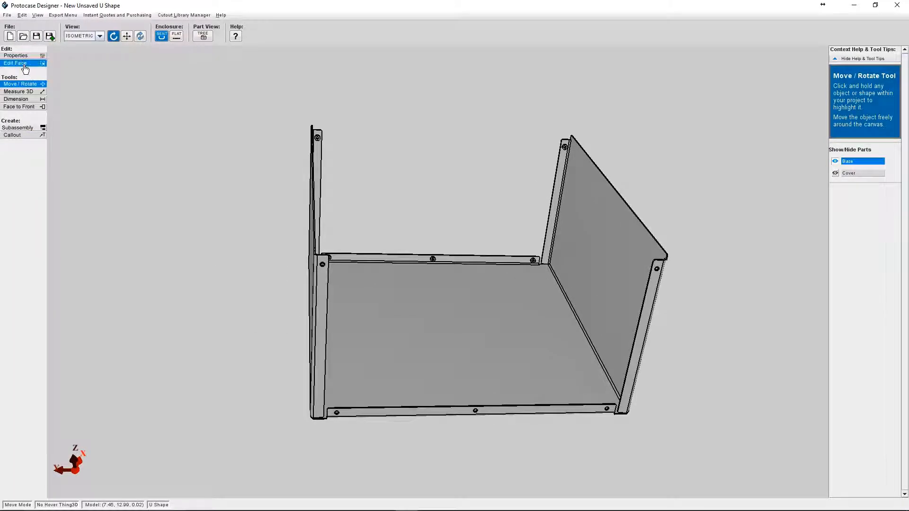
In the chassis base editor, pick a 4-40 standoff from Place Fasteners and start Place PEM
left_click(16, 63)
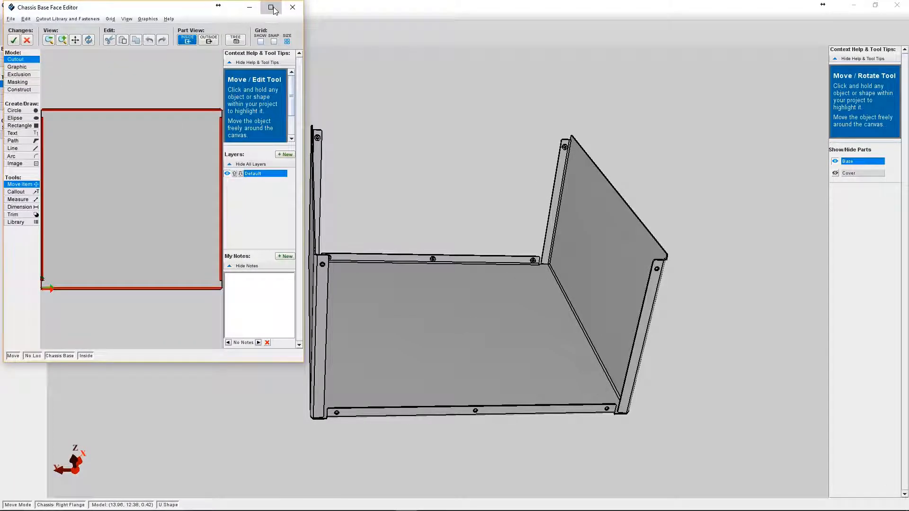
left_click(271, 8)
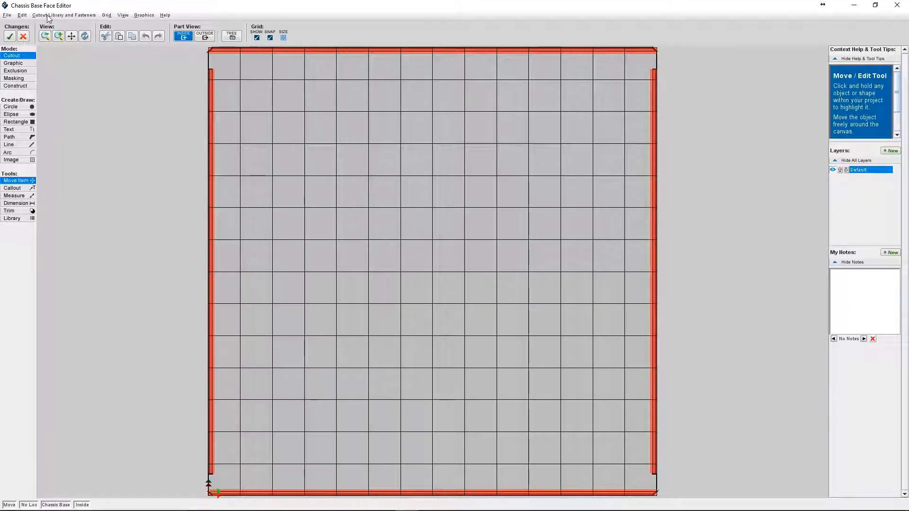
left_click(64, 14)
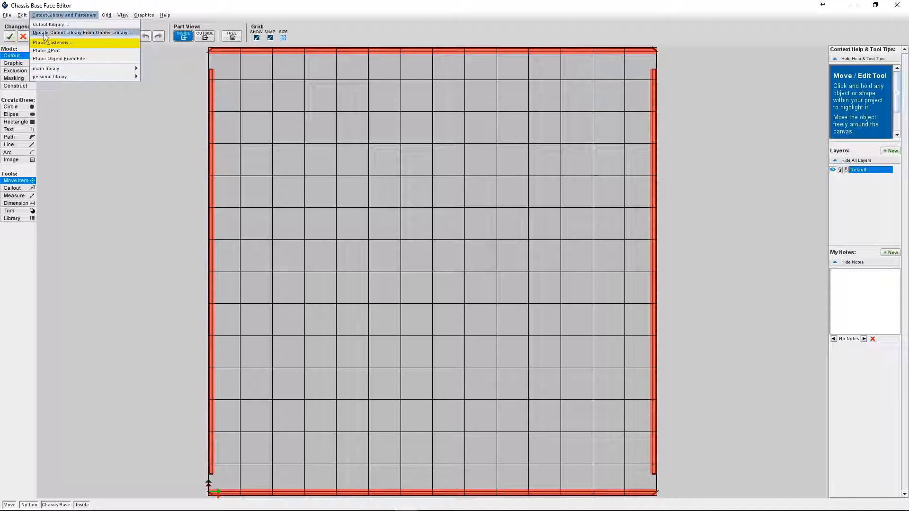
left_click(52, 43)
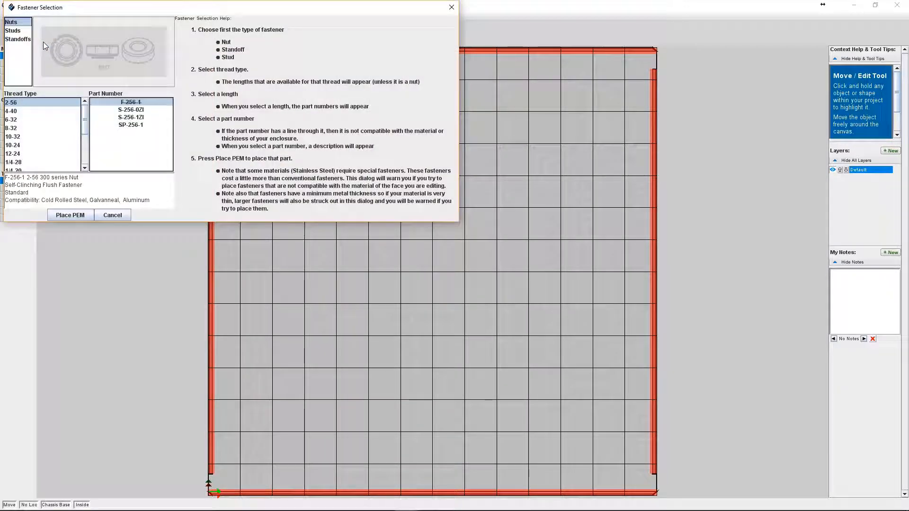
left_click(17, 38)
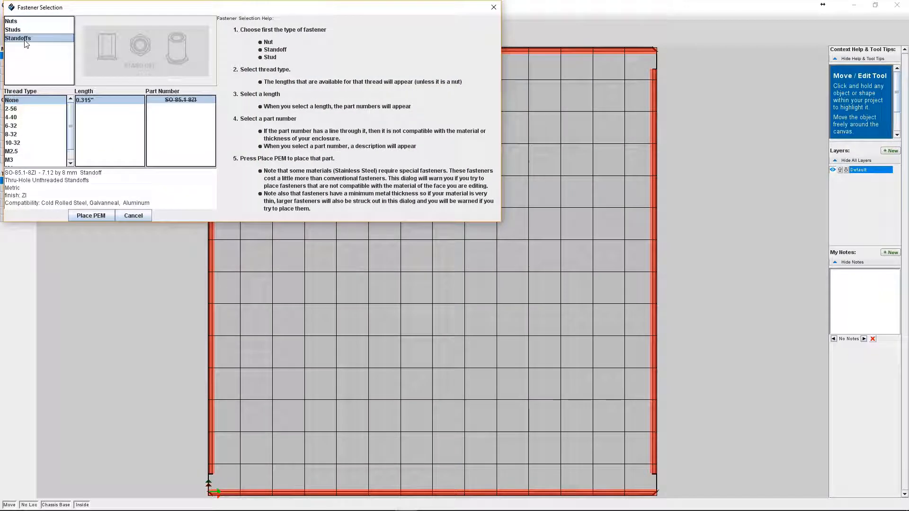
left_click(11, 117)
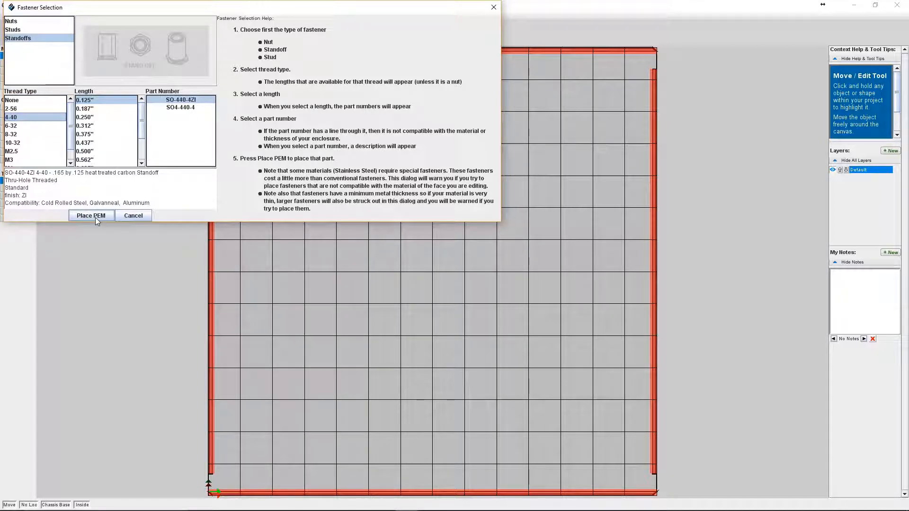
left_click(91, 215)
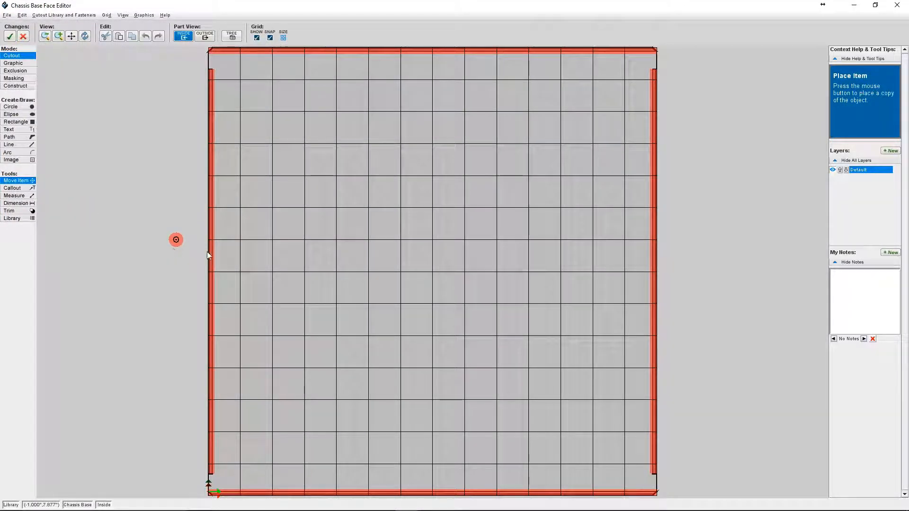
Place the standoffs at grid points on the base face
left_click(336, 176)
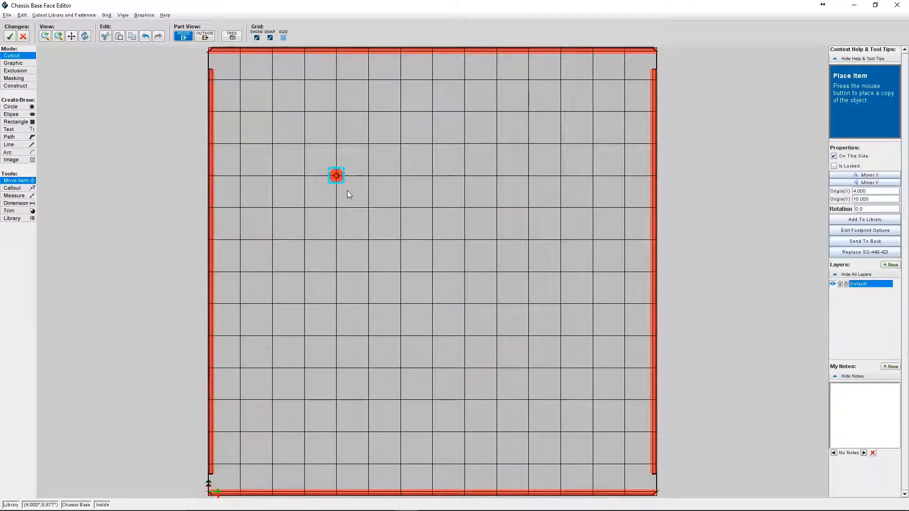
left_click(432, 272)
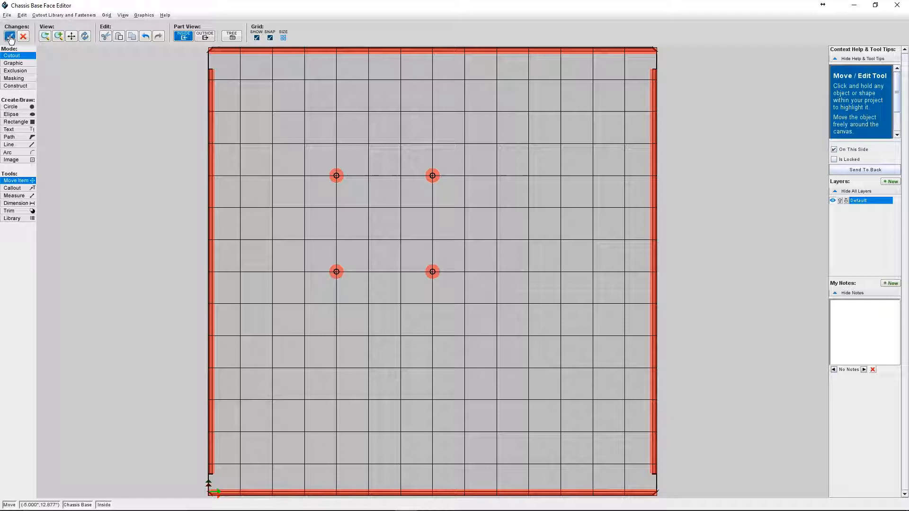
Accept the base face changes and return to the 3D enclosure view
left_click(10, 36)
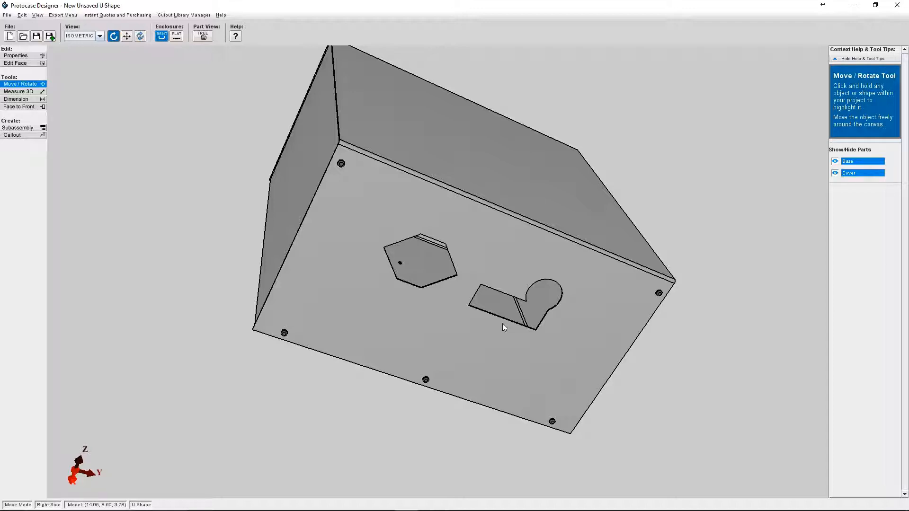
mouse_move(17, 63)
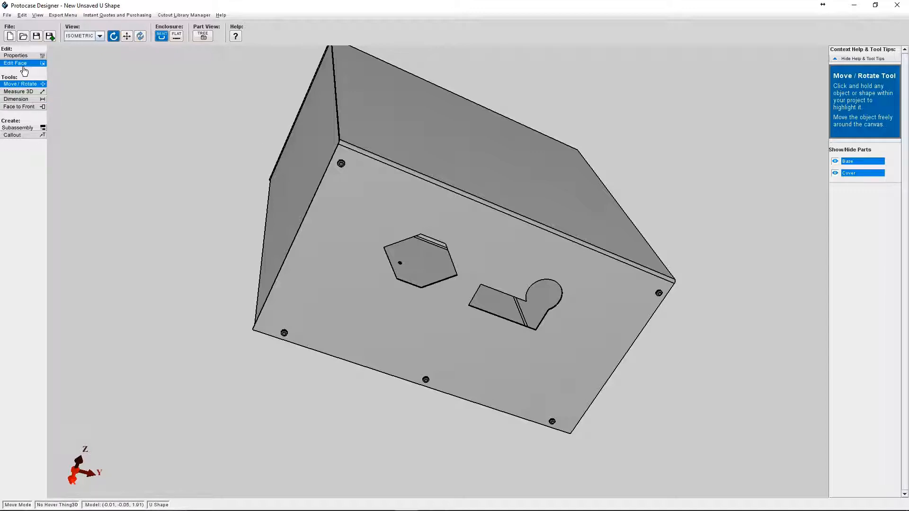
Open the top face editor maximized and bring up the Cutout Library manager
left_click(16, 62)
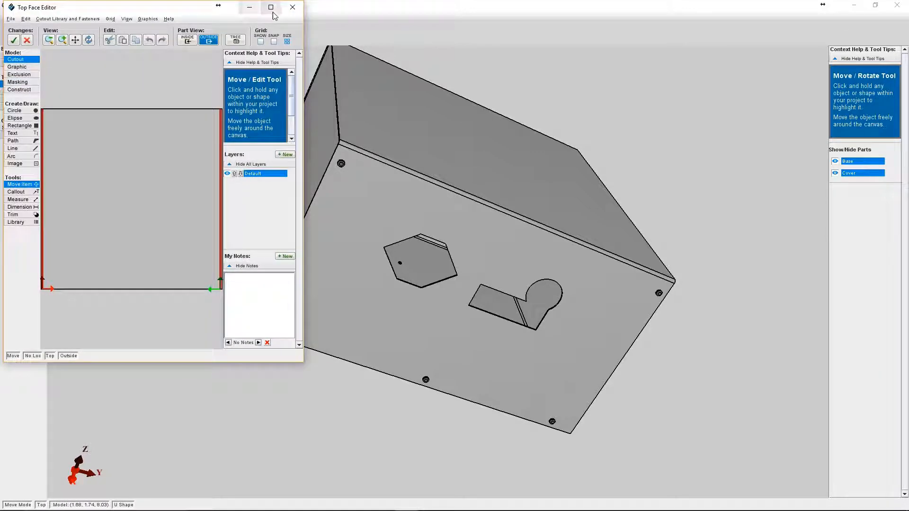
left_click(269, 6)
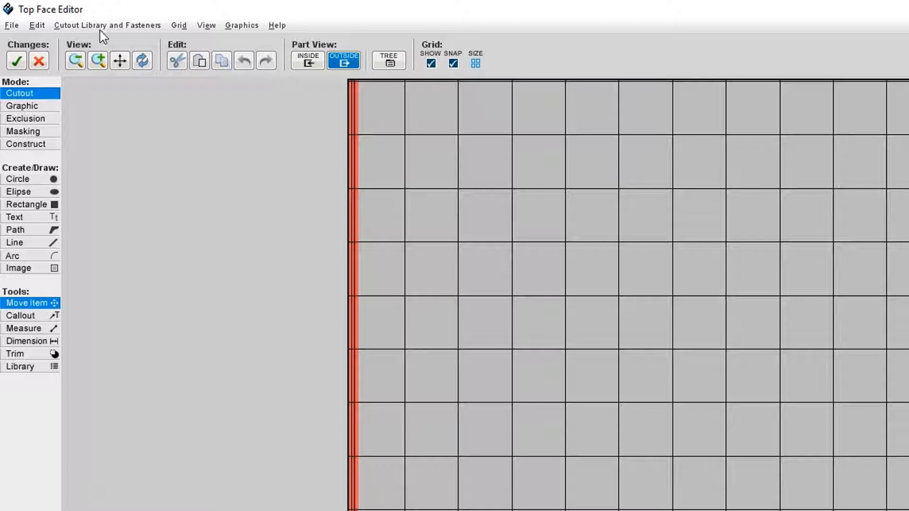
left_click(107, 25)
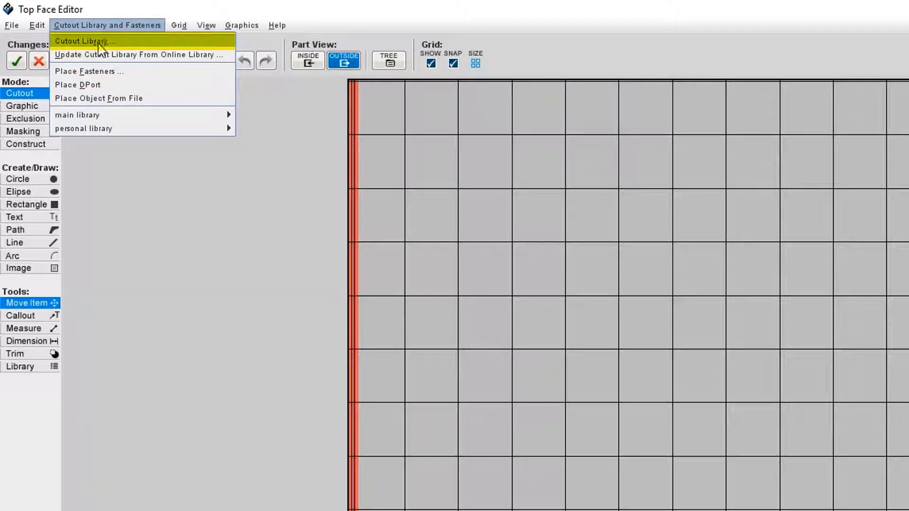
left_click(85, 41)
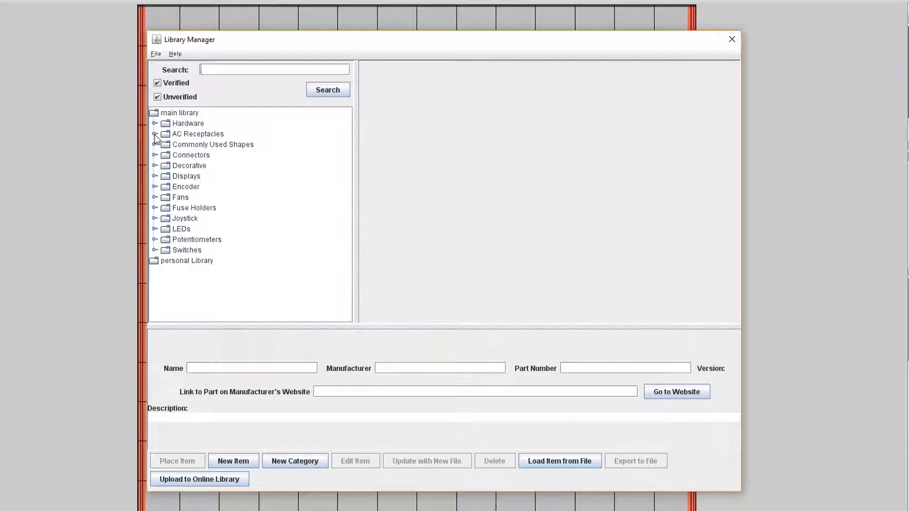
Select AC RECEPTACLE (FRONT MOUNTING) under AC Receptacles > General to preview it
left_click(154, 133)
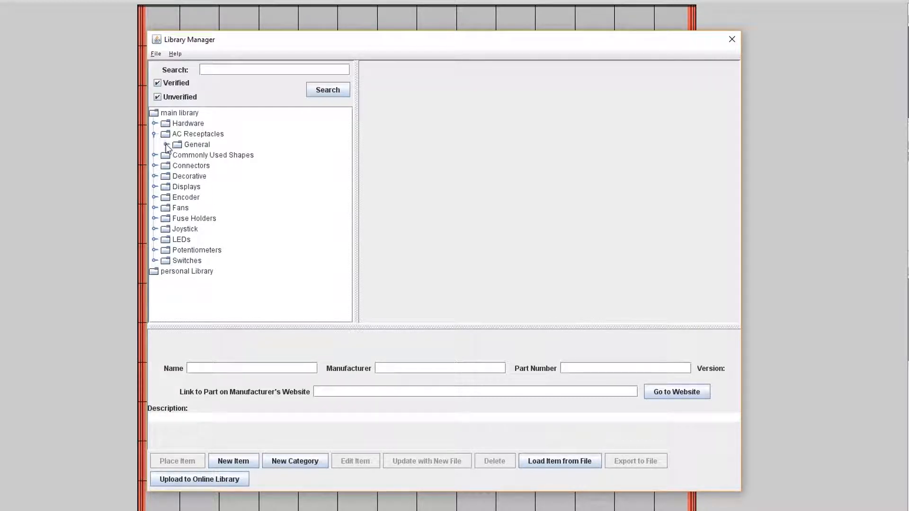
left_click(166, 144)
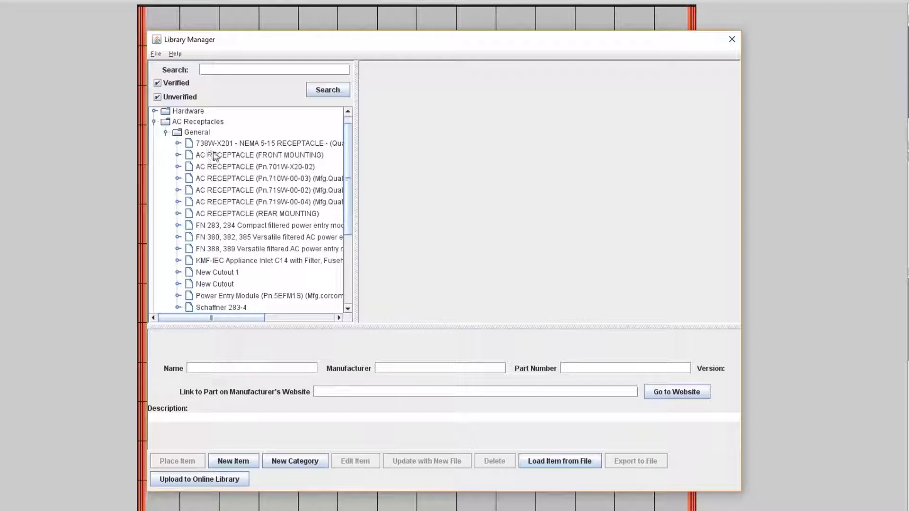
left_click(258, 154)
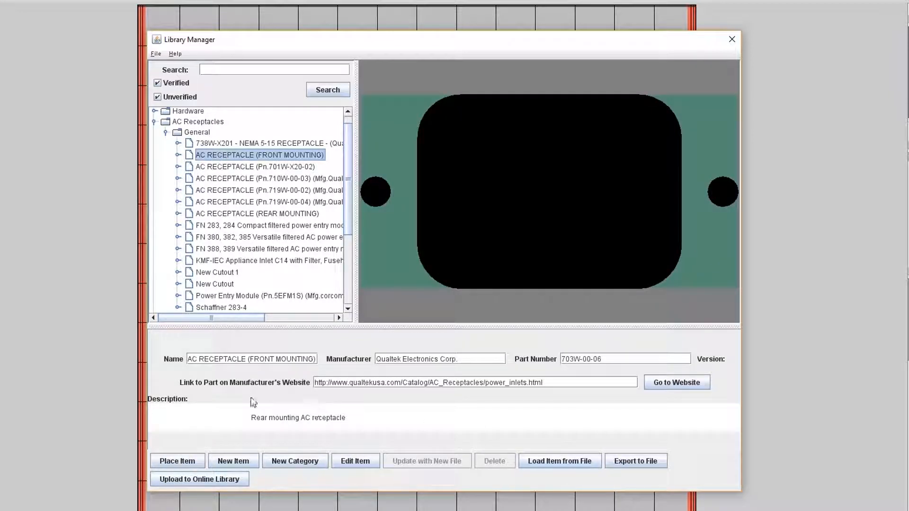
mouse_move(194, 420)
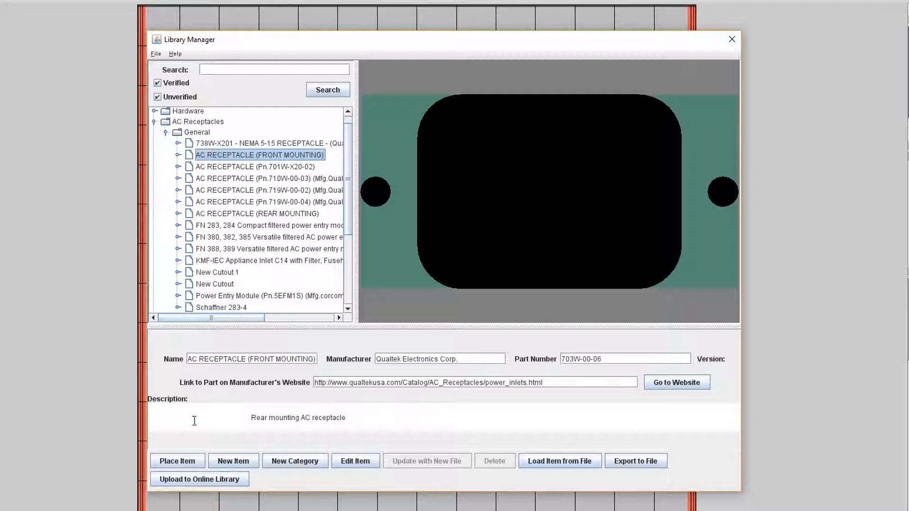
mouse_move(177, 442)
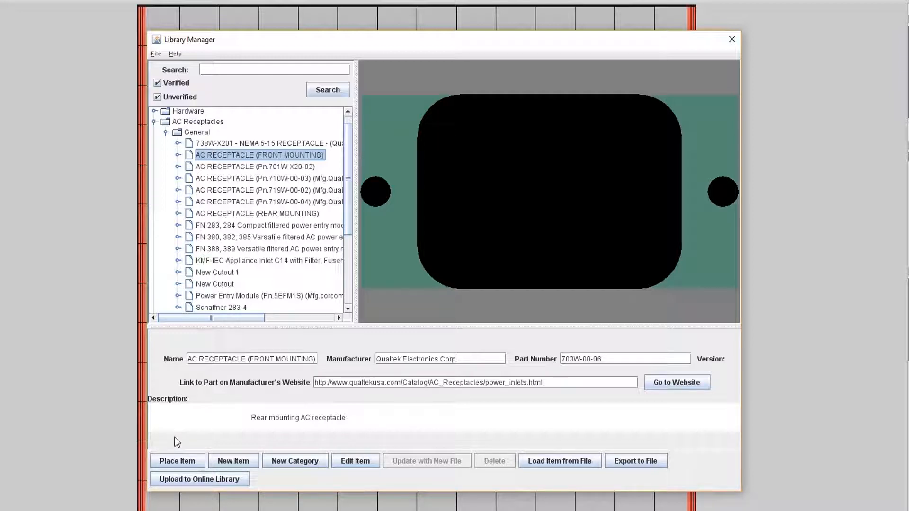
left_click(177, 461)
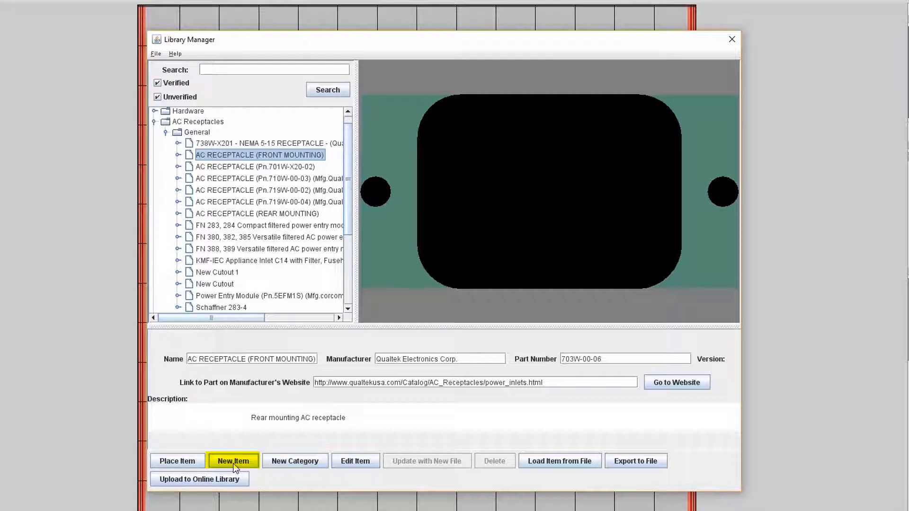
Create a new library item named 'New Cutout', 10 by 10 inches with a centred origin
left_click(233, 462)
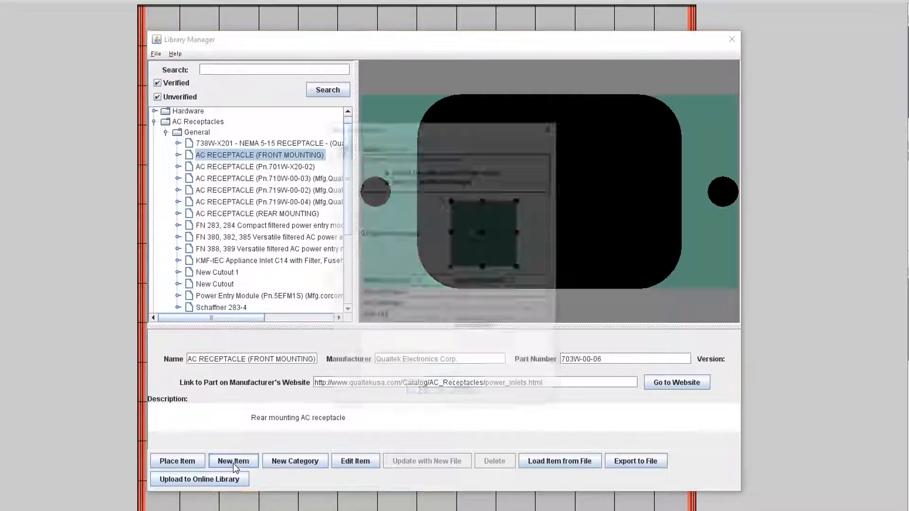
left_click(233, 461)
type("N")
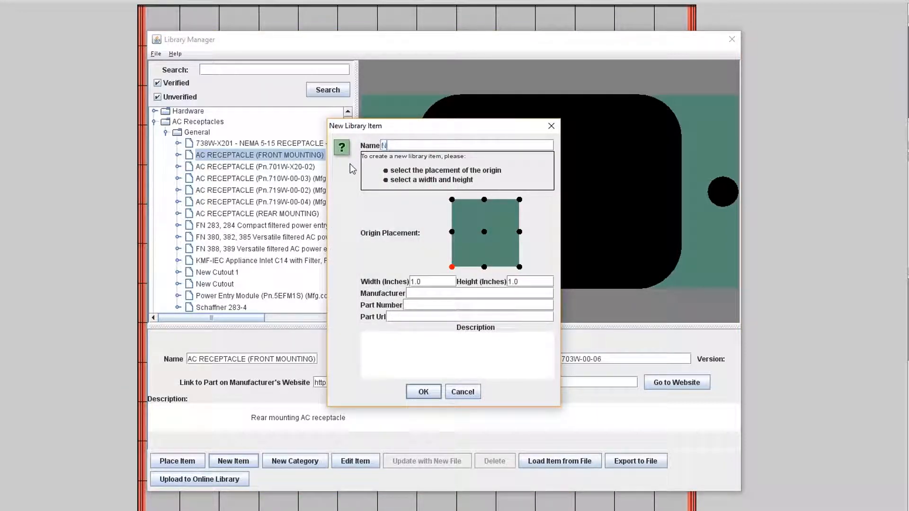
type("ew Cutout")
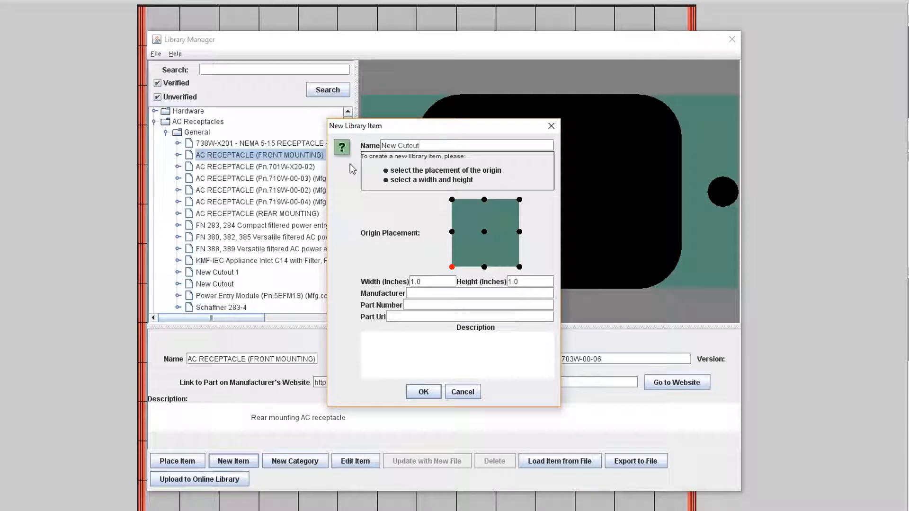
left_click(484, 231)
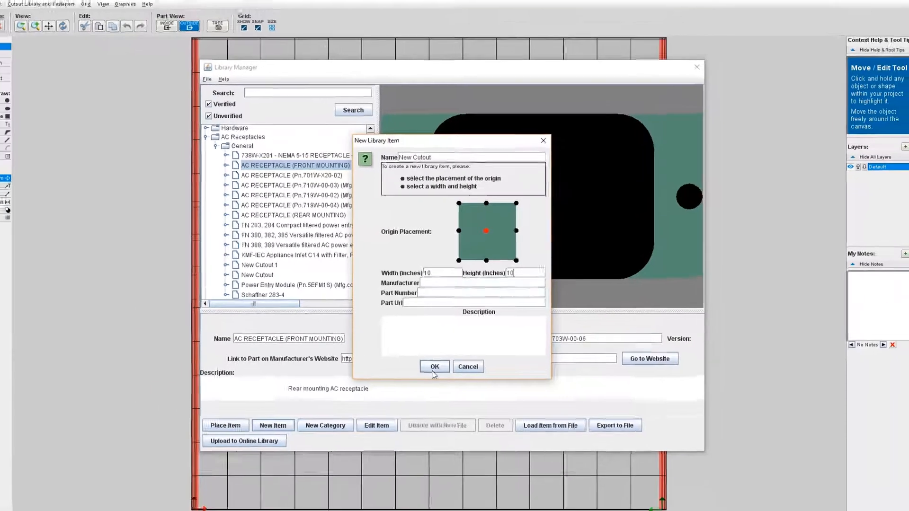
Draw a central circle with two flanking rectangles and trim them into one merged outline
left_click(434, 366)
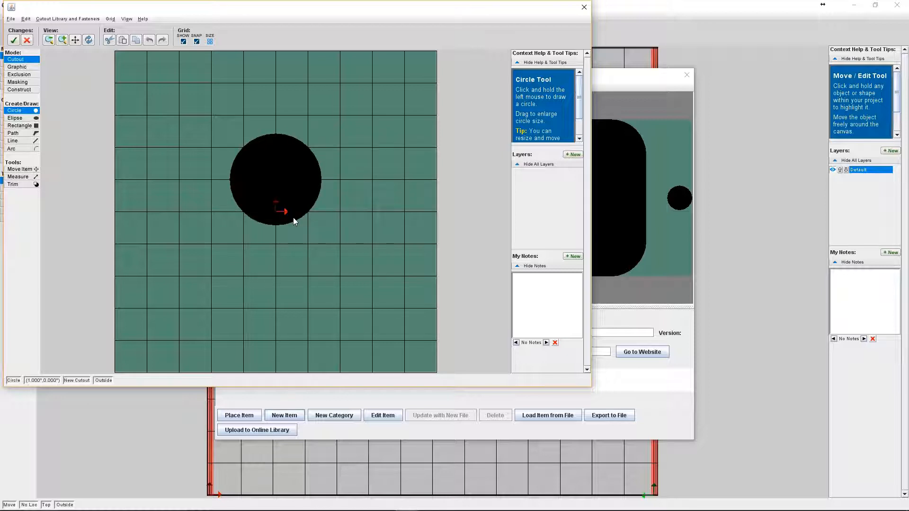
left_click(18, 125)
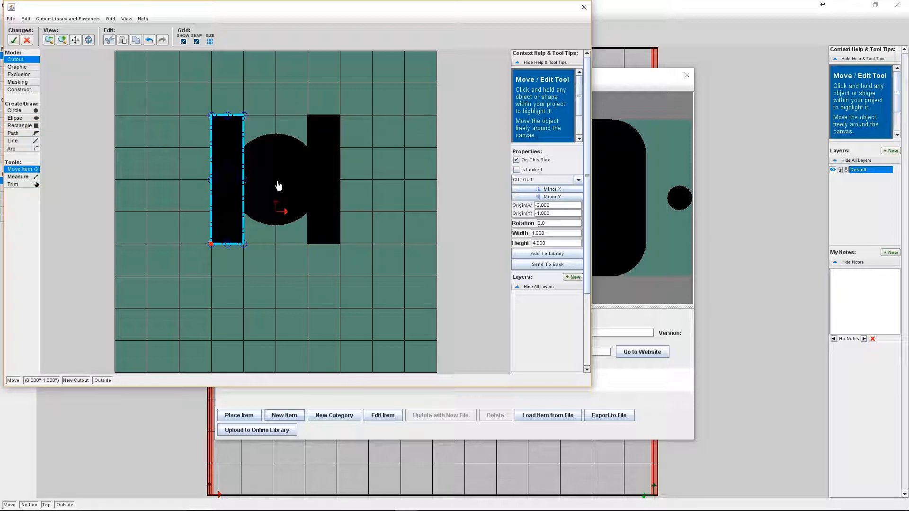
left_click(278, 180)
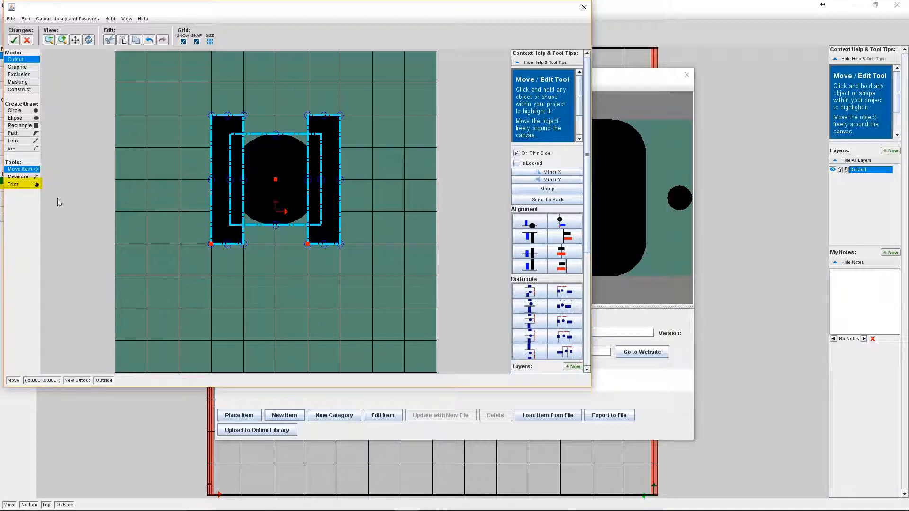
left_click(12, 184)
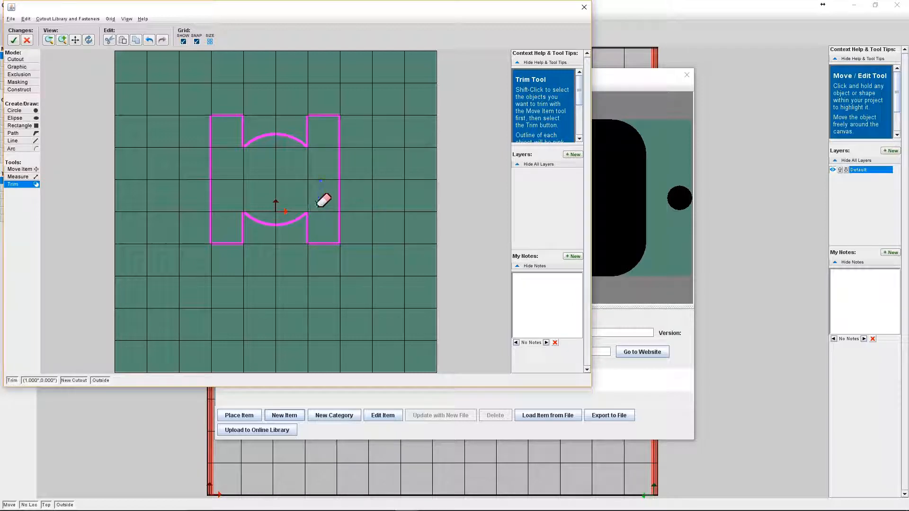
Merge the shapes, add a large Circle graphic over the cutout, and accept changes to save it
left_click(19, 169)
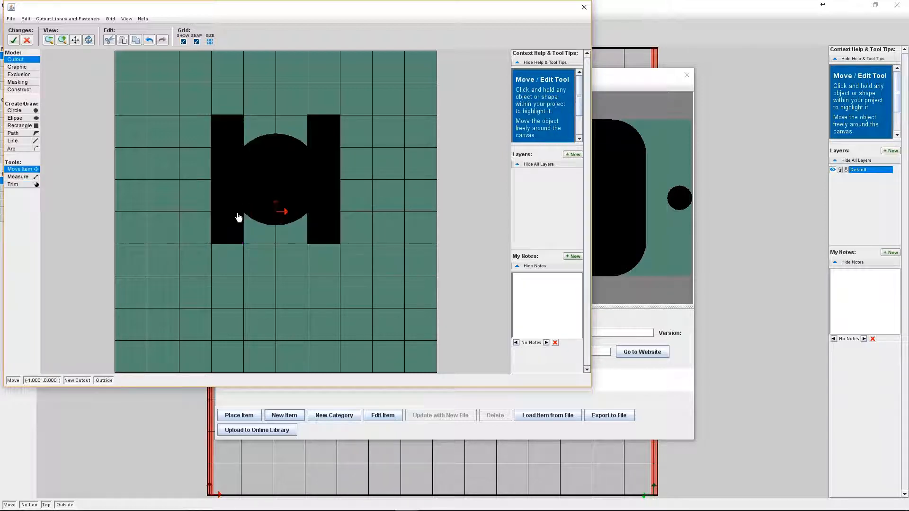
left_click(18, 66)
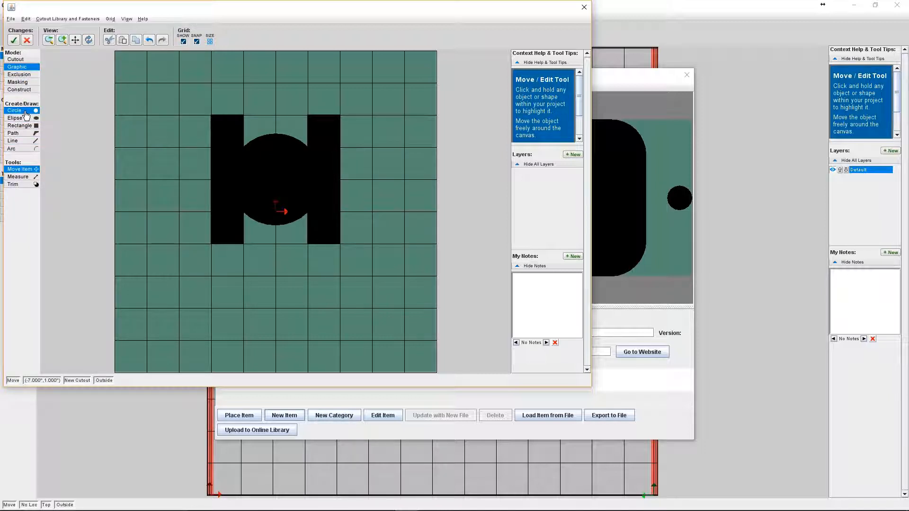
left_click(14, 111)
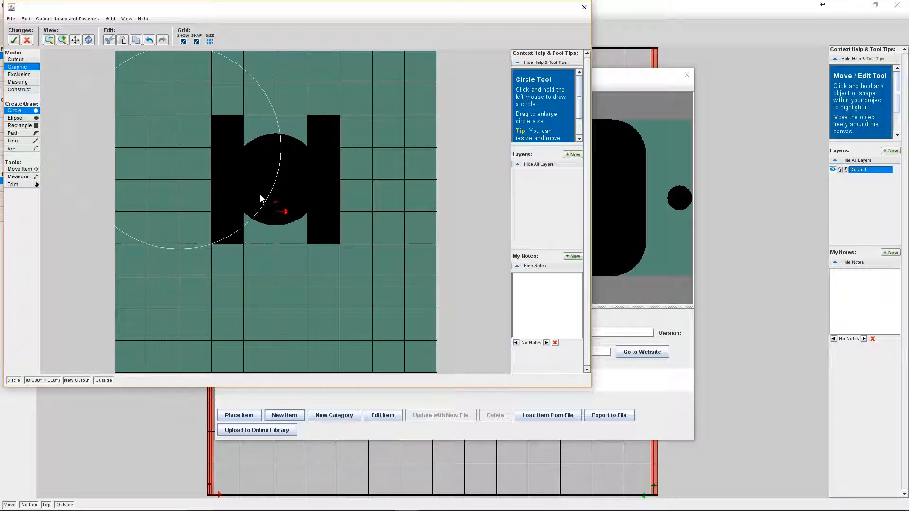
left_click(255, 203)
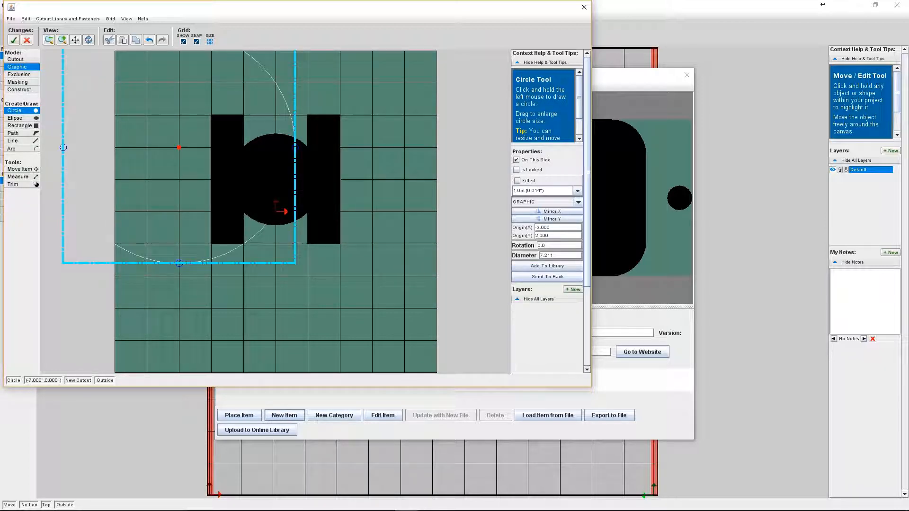
left_click(20, 169)
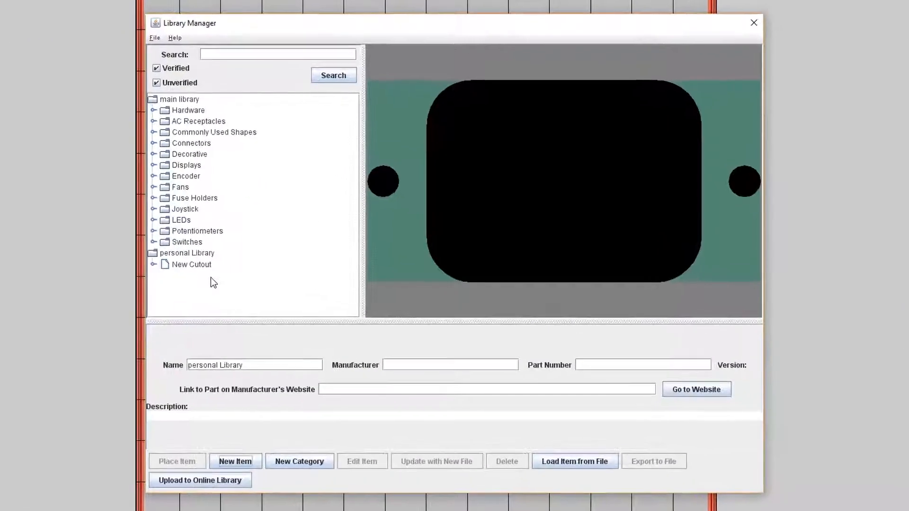
left_click(191, 264)
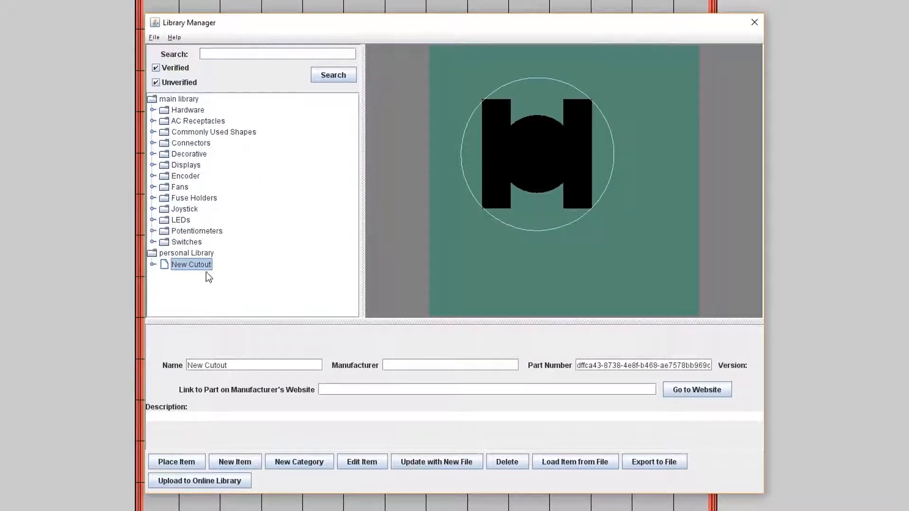
left_click(360, 462)
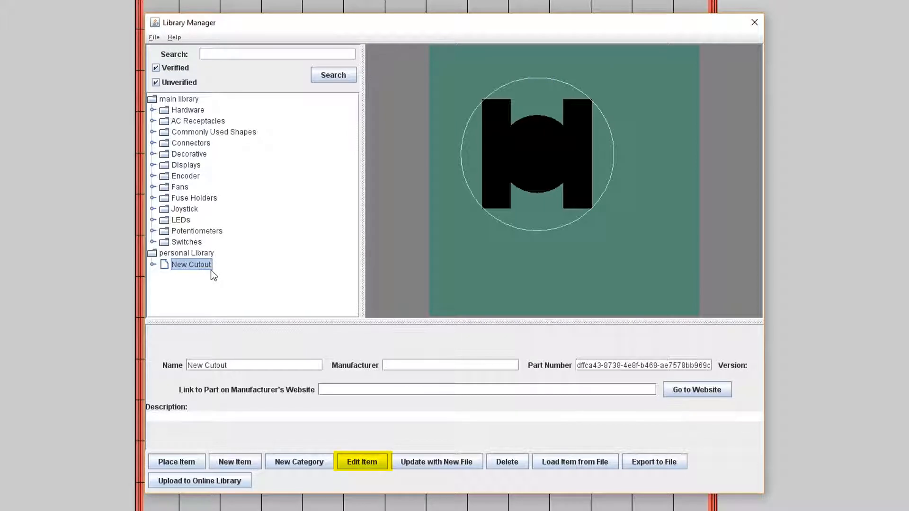
mouse_move(373, 460)
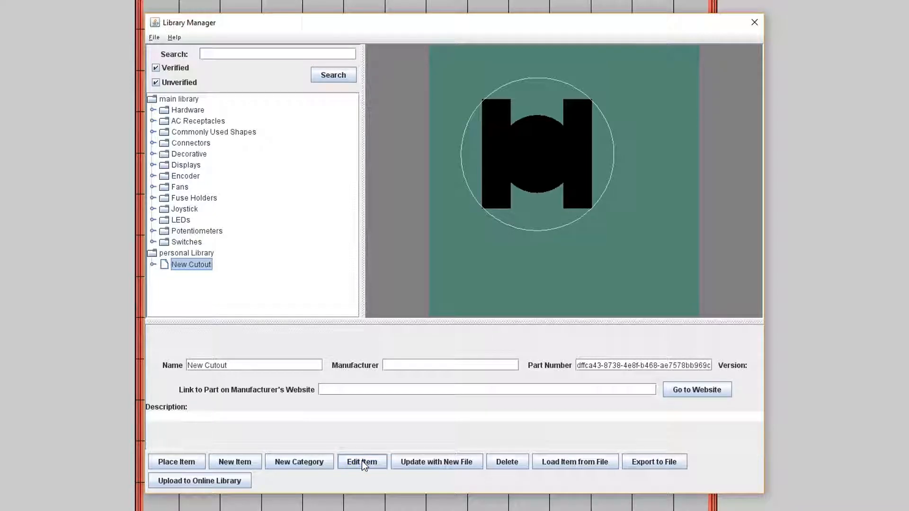
left_click(362, 461)
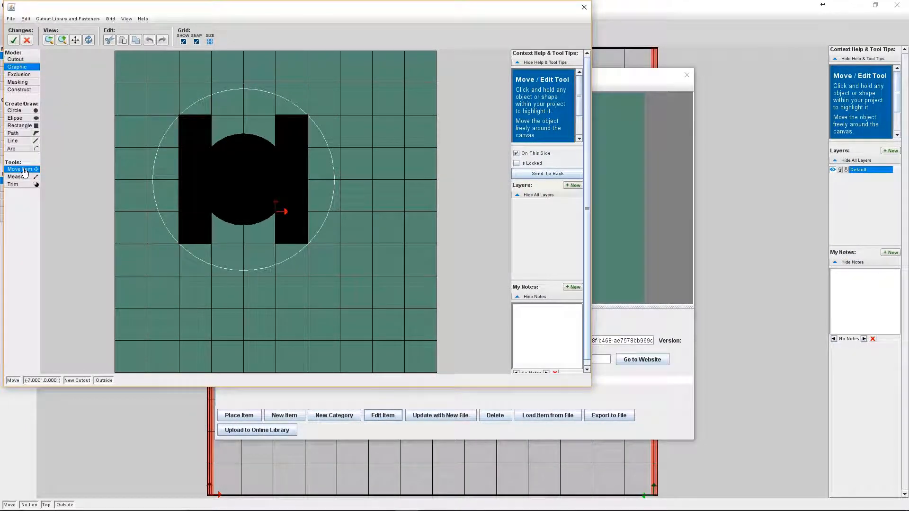
left_click(244, 180)
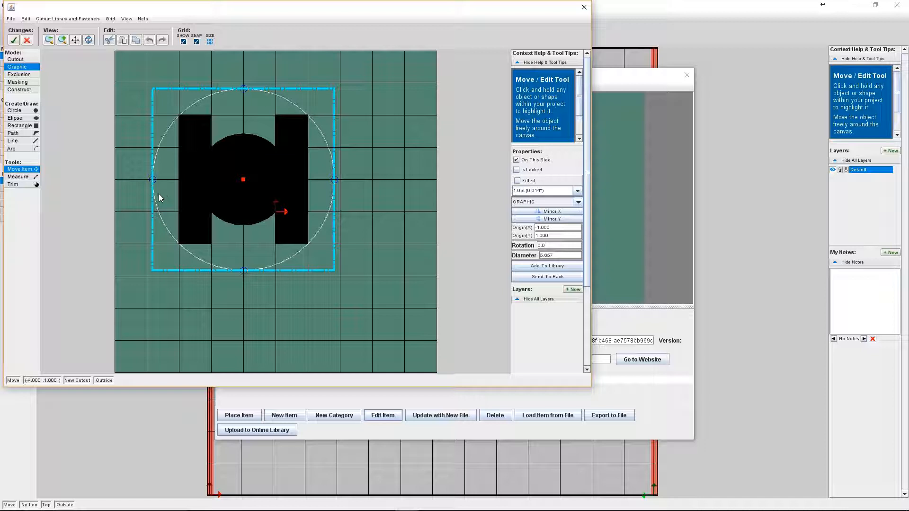
left_click_drag(243, 179, 243, 211)
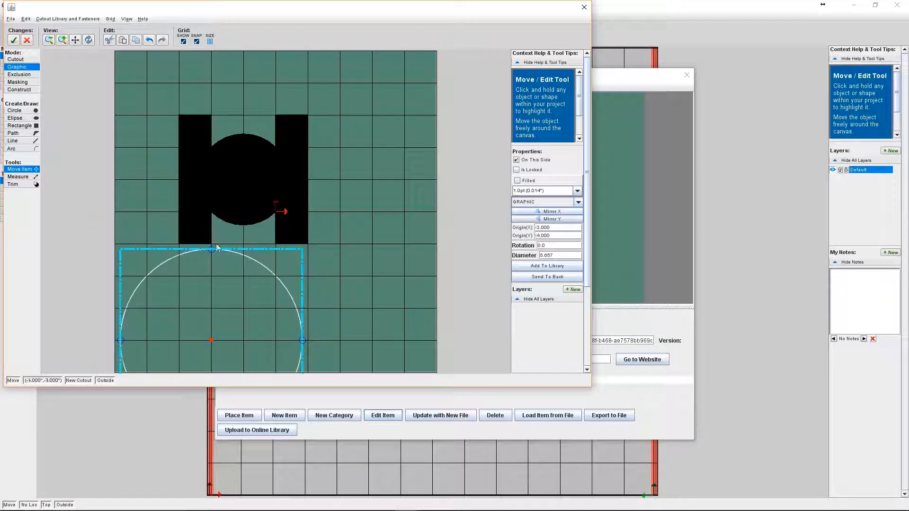
left_click(244, 191)
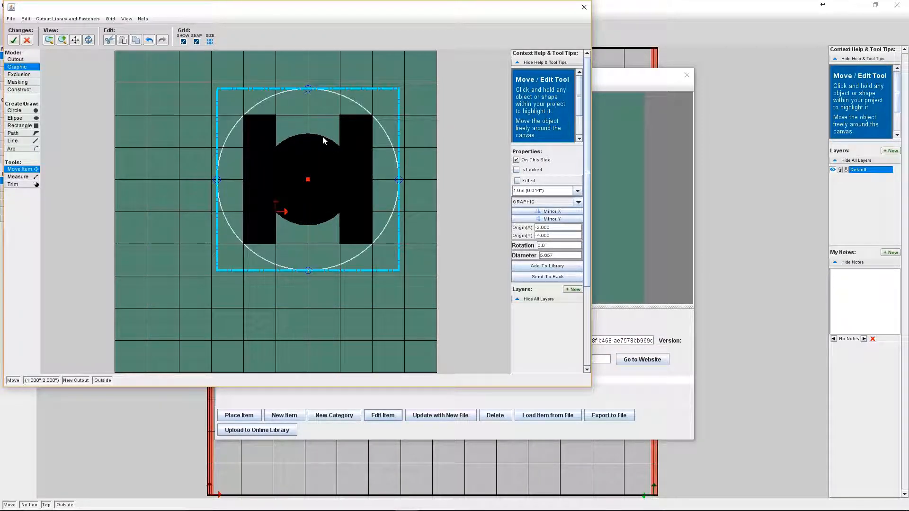
left_click(15, 40)
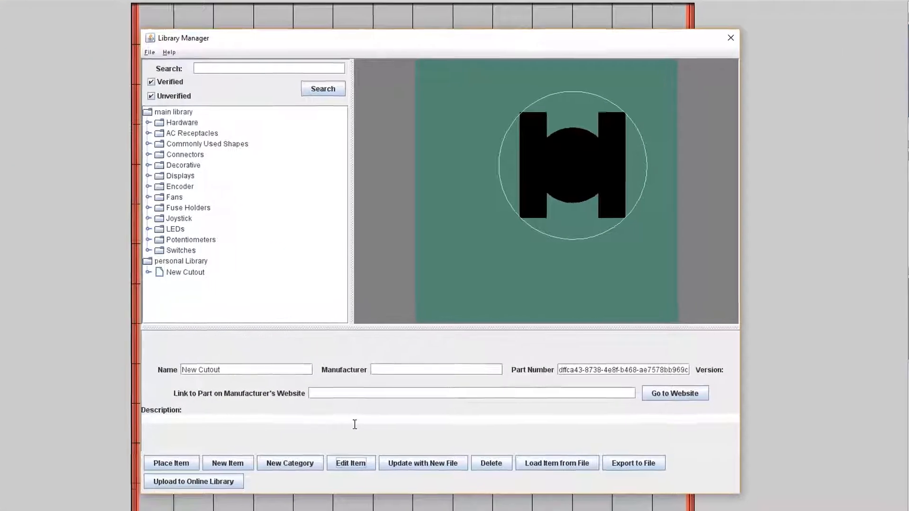
Create a new personal-library category named 'Allison's Cutouts'
left_click(283, 471)
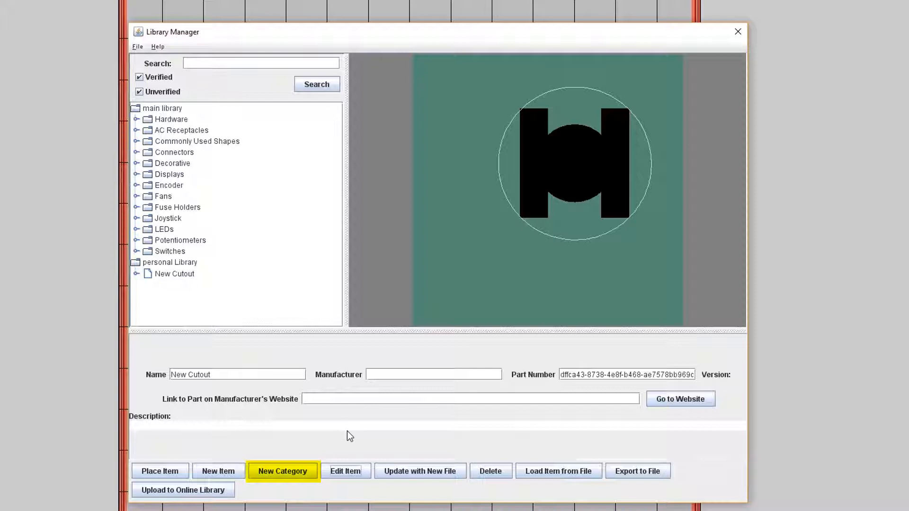
left_click(282, 470)
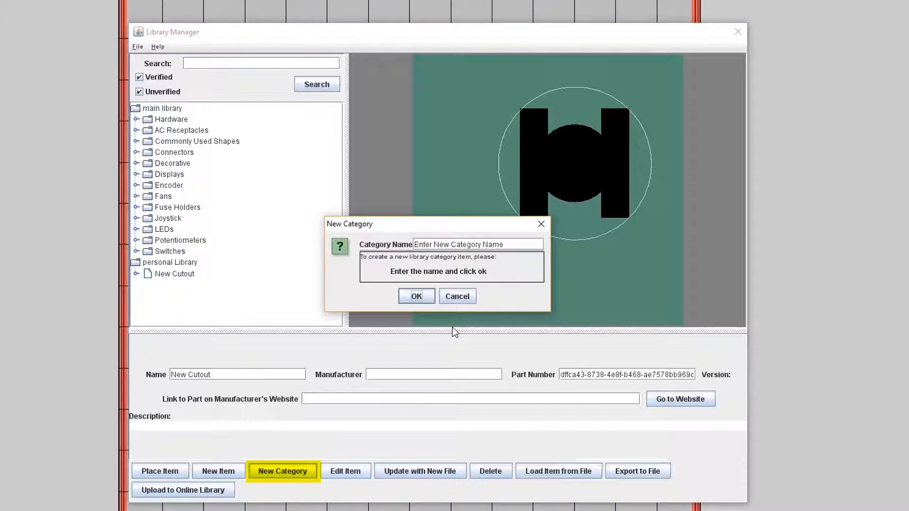
left_click(477, 245)
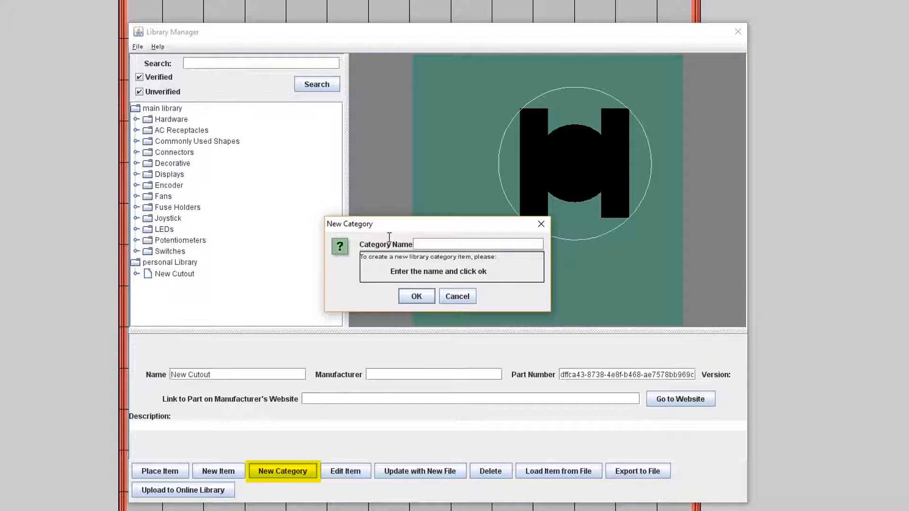
type("Alliso")
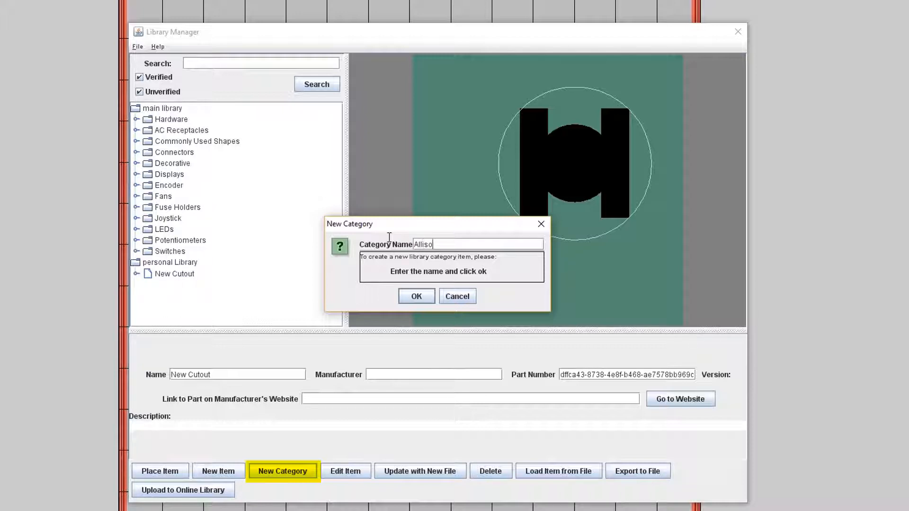
type("n's")
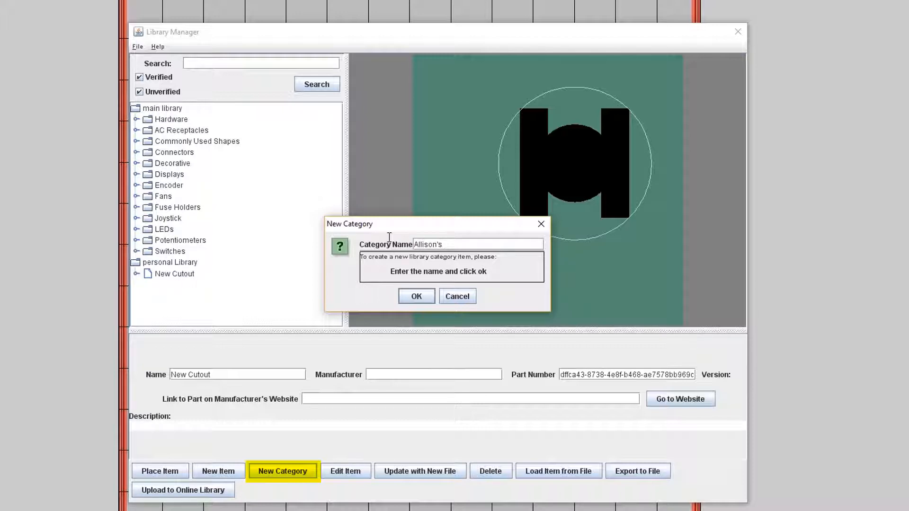
type("Cutouts")
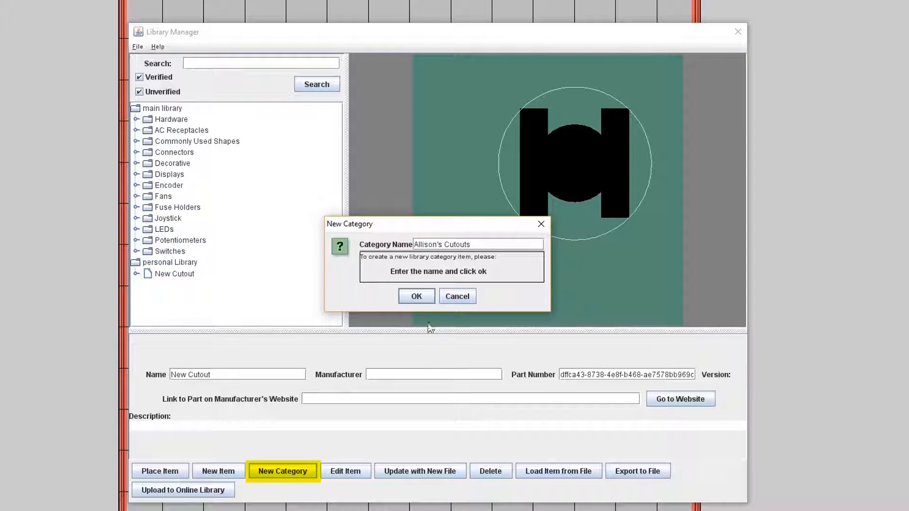
left_click(416, 296)
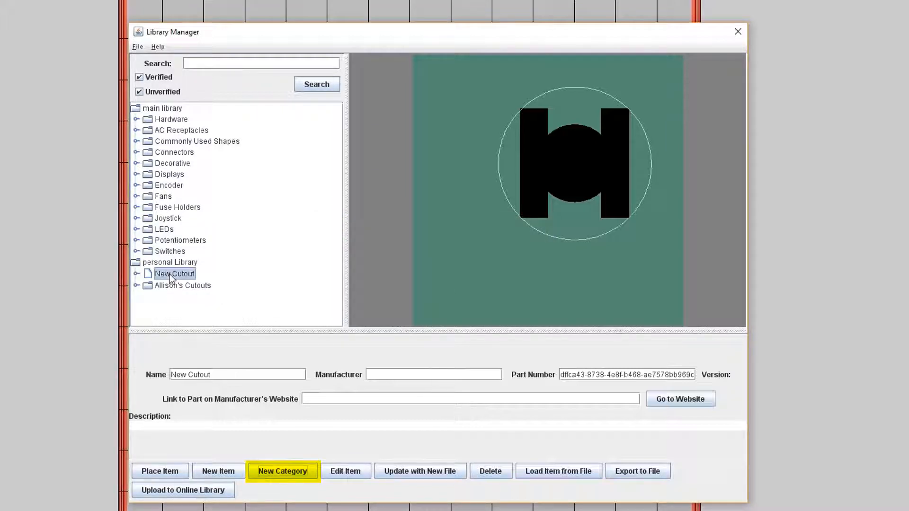
Move New Cutout into Allison's Cutouts and expand the category to show it
left_click(134, 108)
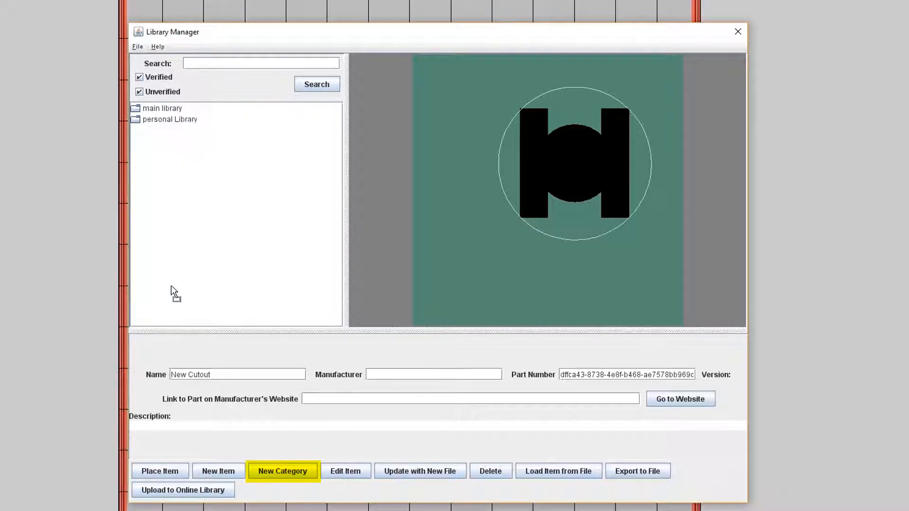
left_click(169, 119)
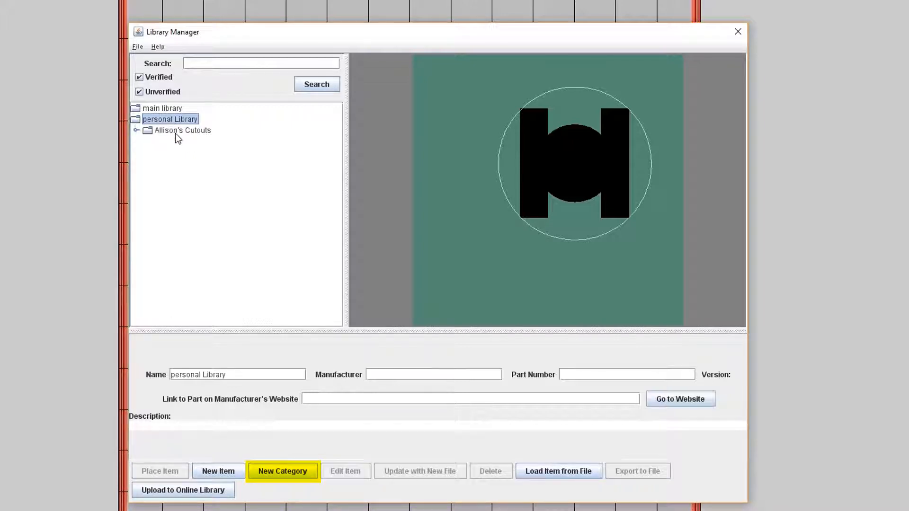
left_click(182, 130)
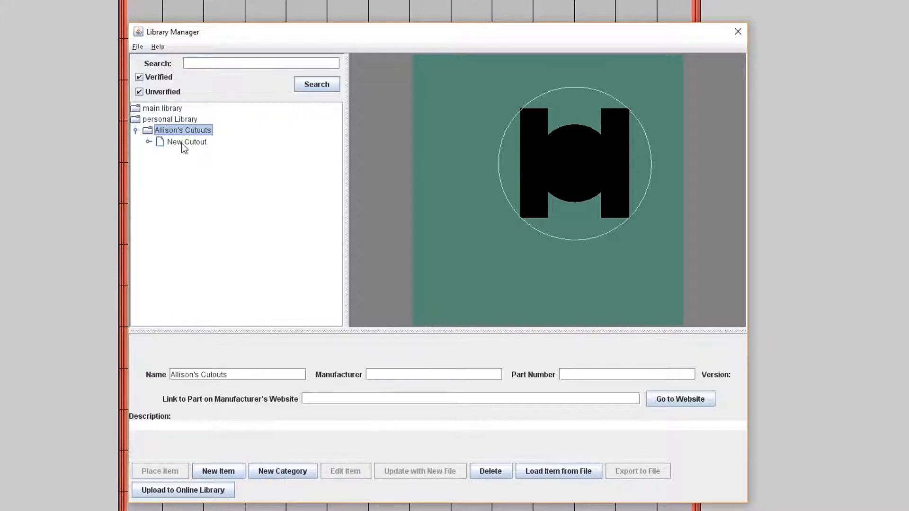
Delete New Cutout, leaving the Allison's Cutouts category empty
left_click(187, 141)
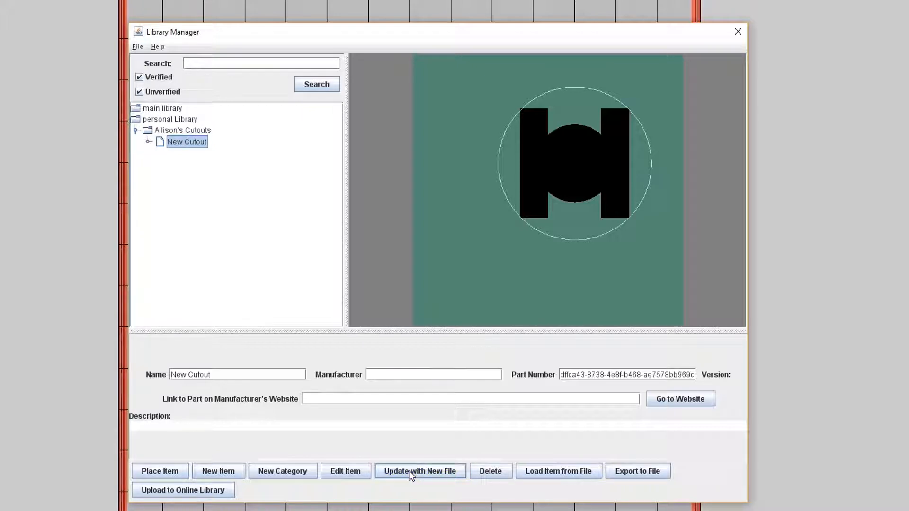
mouse_move(489, 470)
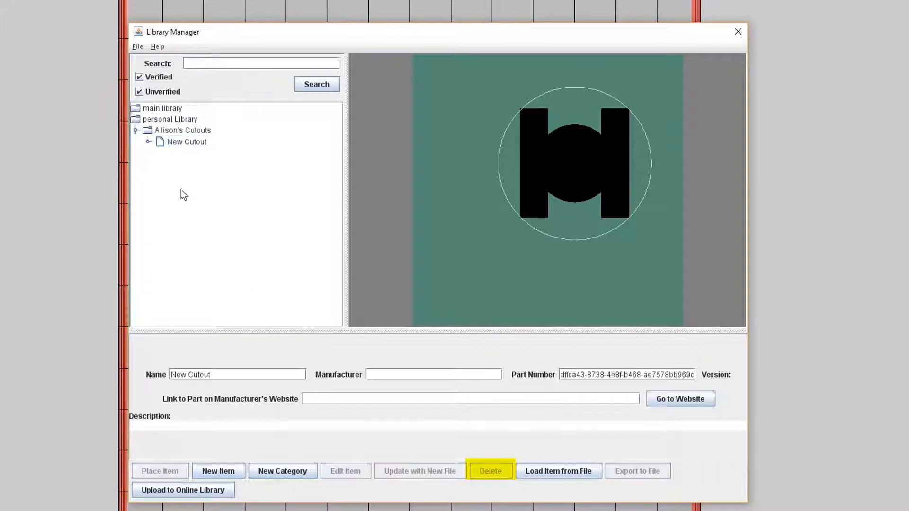
left_click(186, 141)
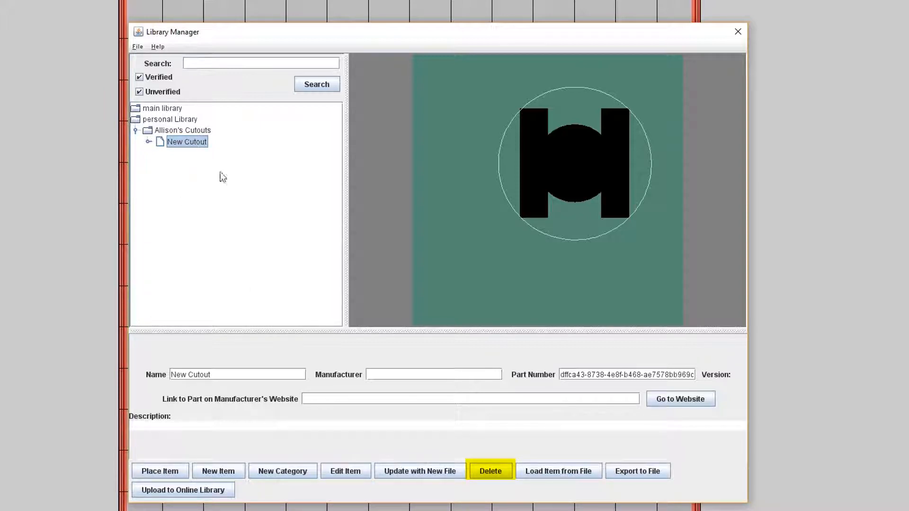
left_click(490, 471)
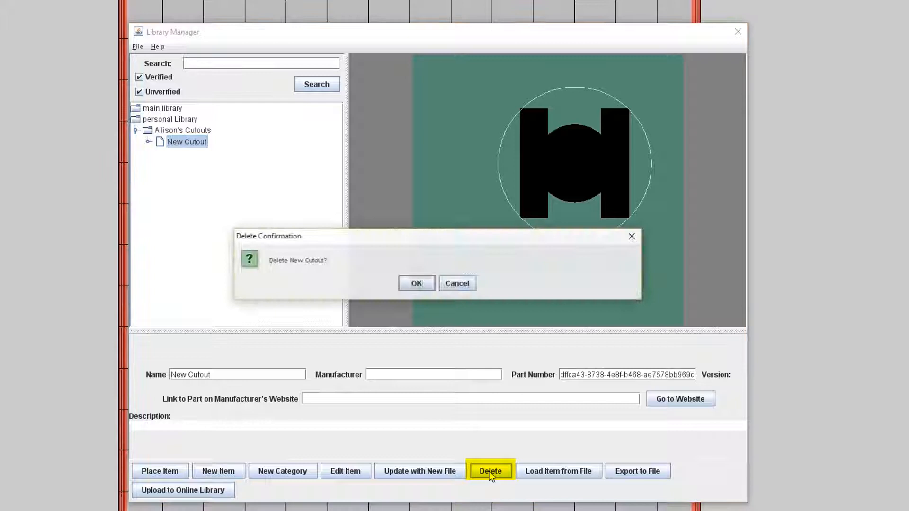
left_click(416, 283)
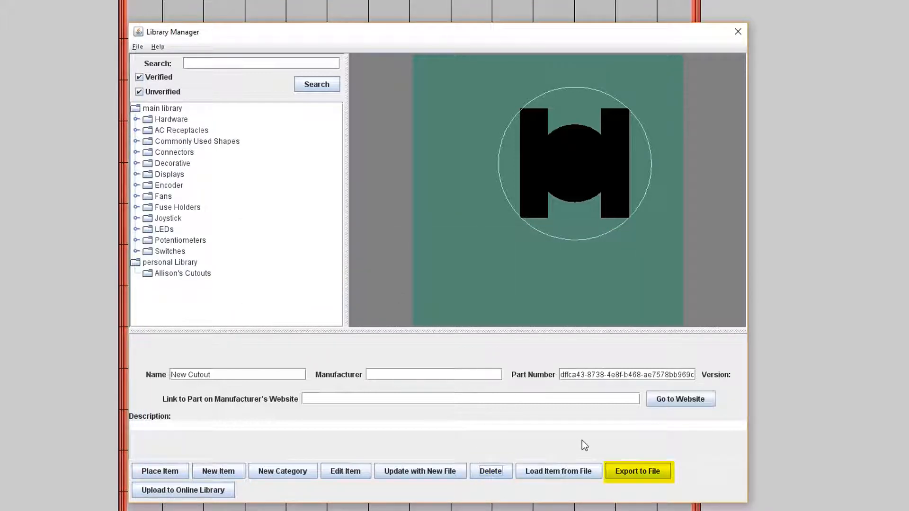
mouse_move(642, 475)
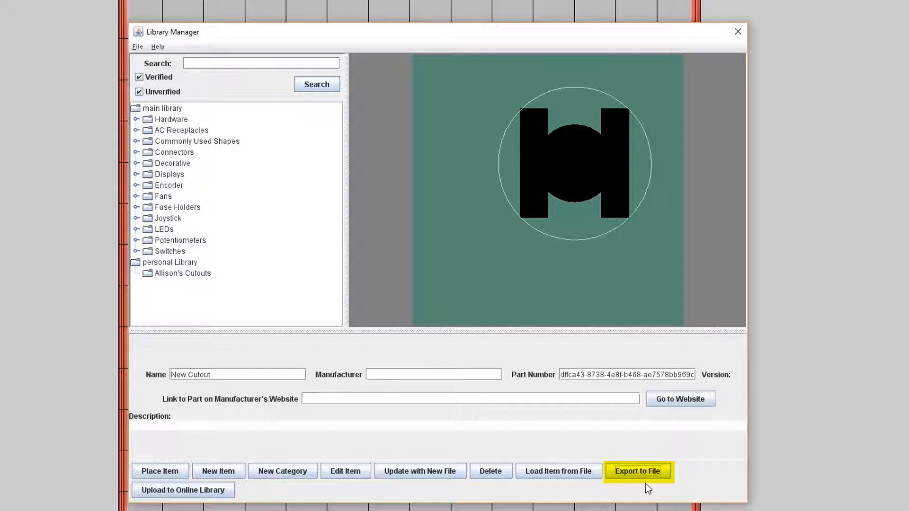
mouse_move(506, 425)
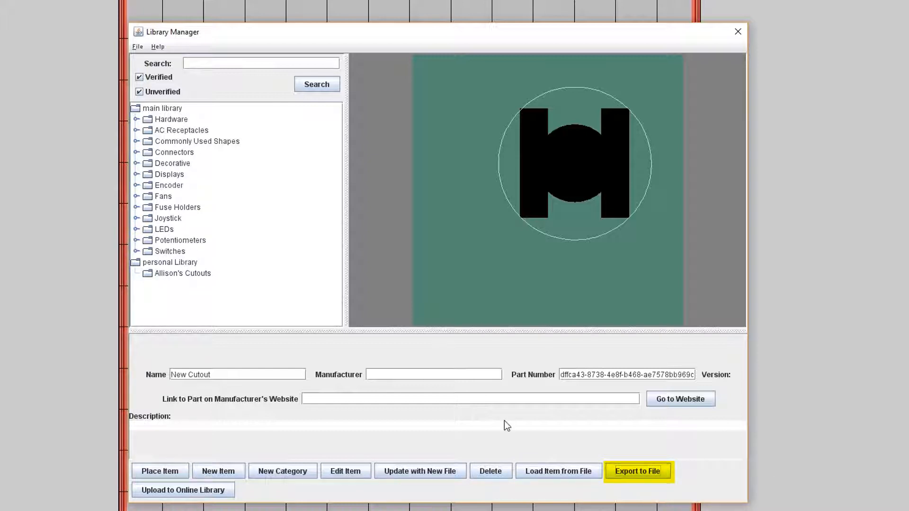
mouse_move(448, 410)
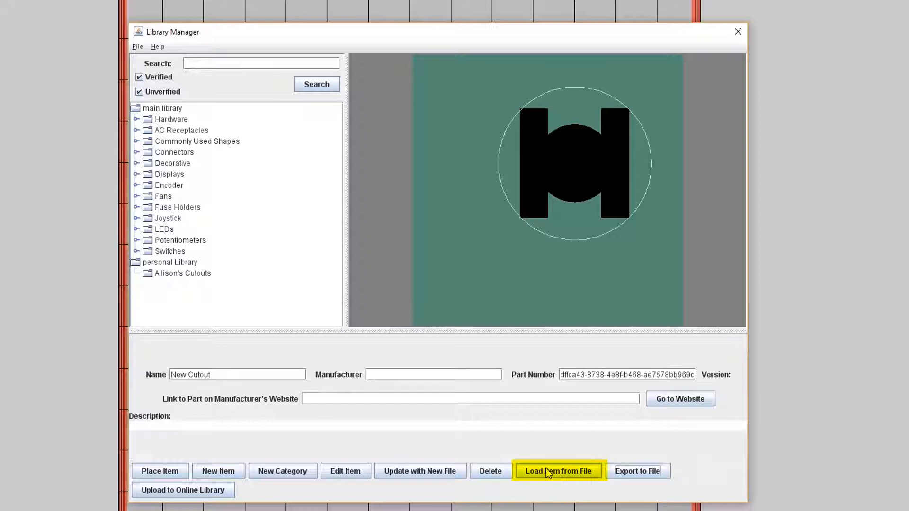
mouse_move(625, 452)
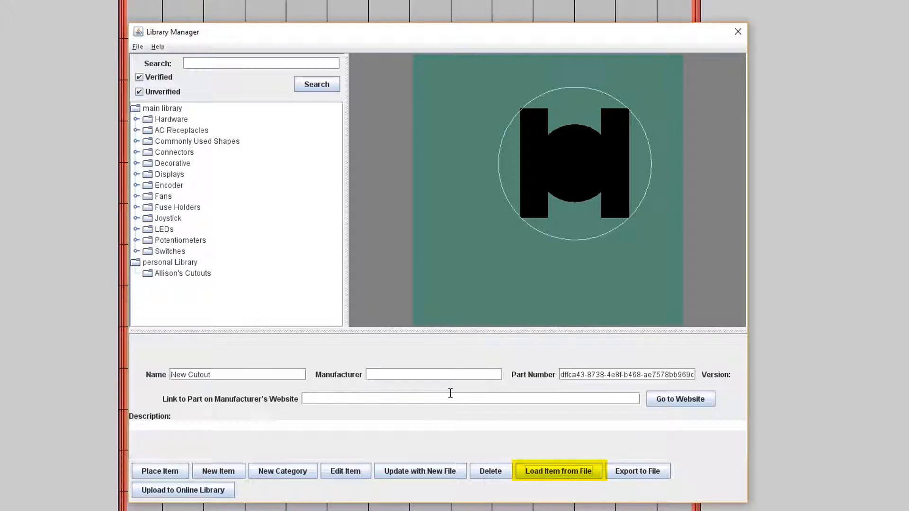
mouse_move(197, 453)
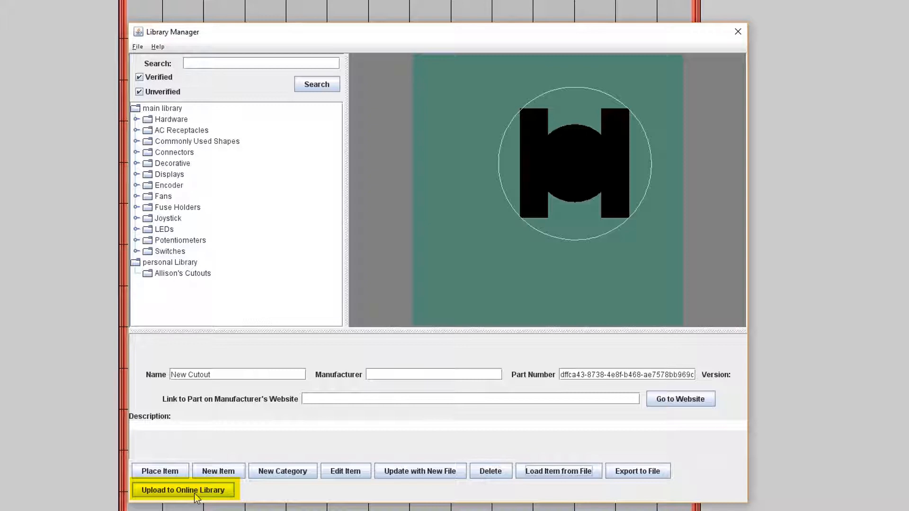
mouse_move(688, 458)
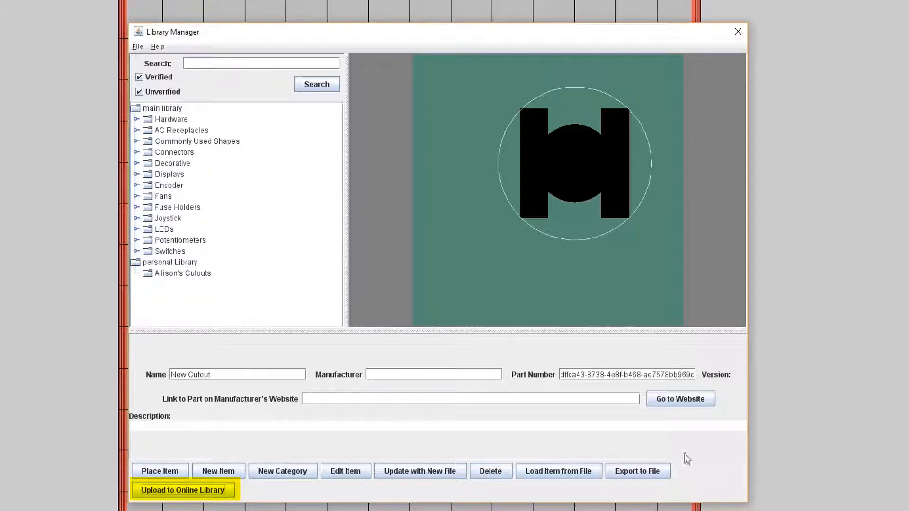